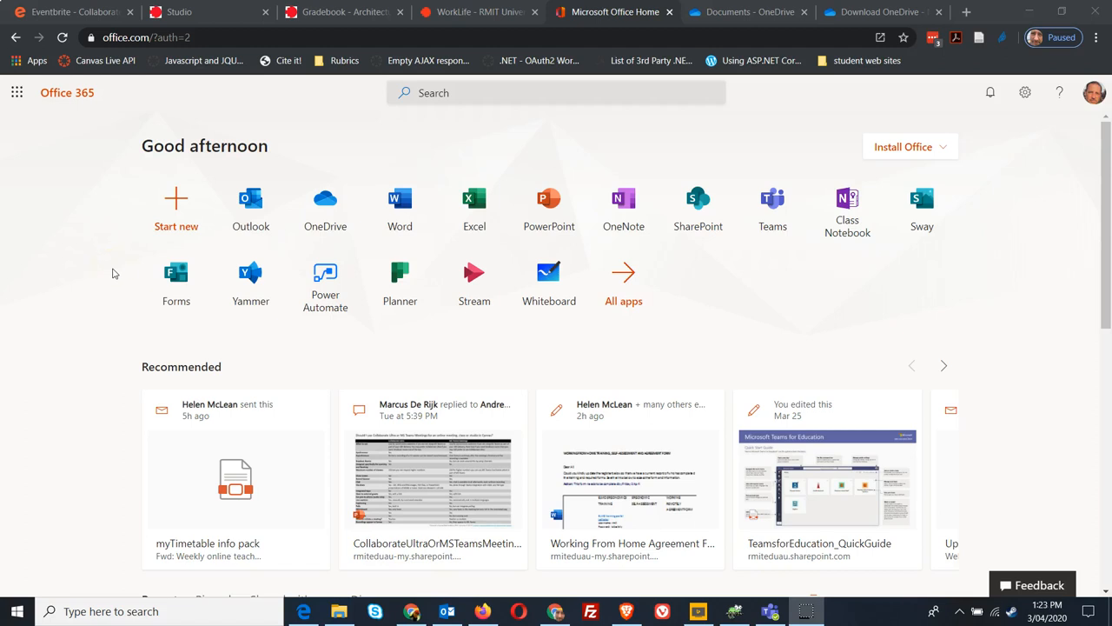
pyautogui.moveTo(125, 448)
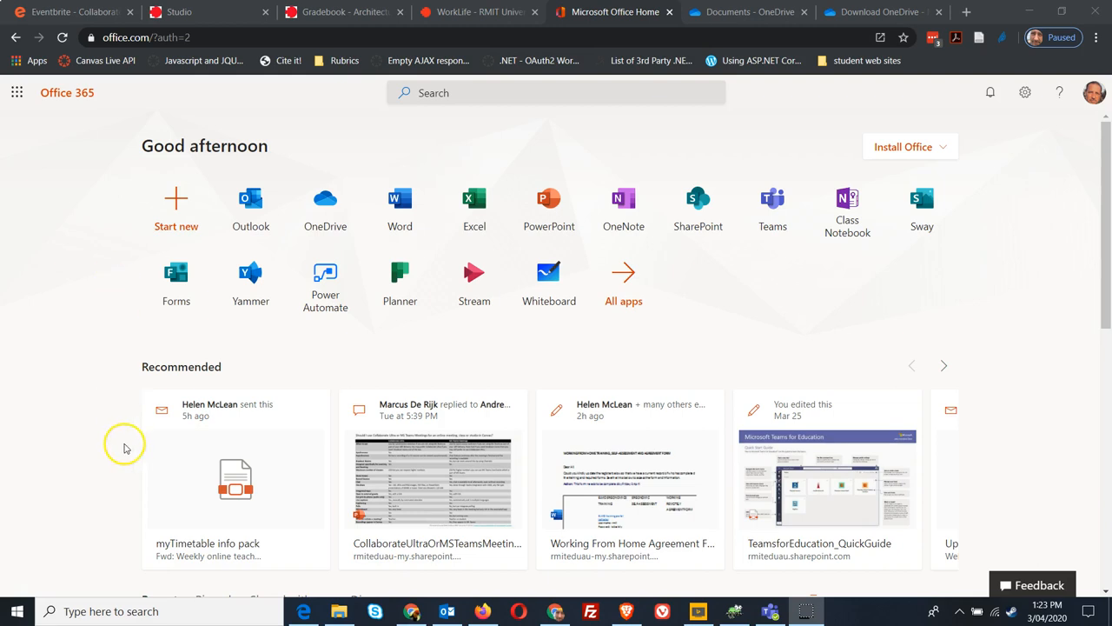
pyautogui.moveTo(111, 472)
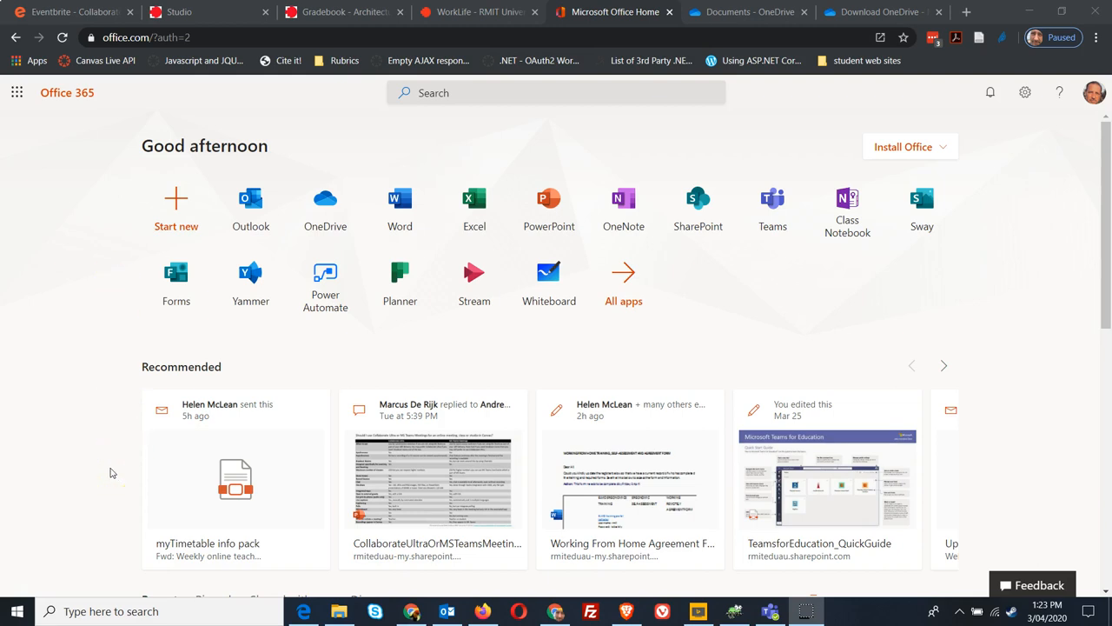
pyautogui.moveTo(115, 445)
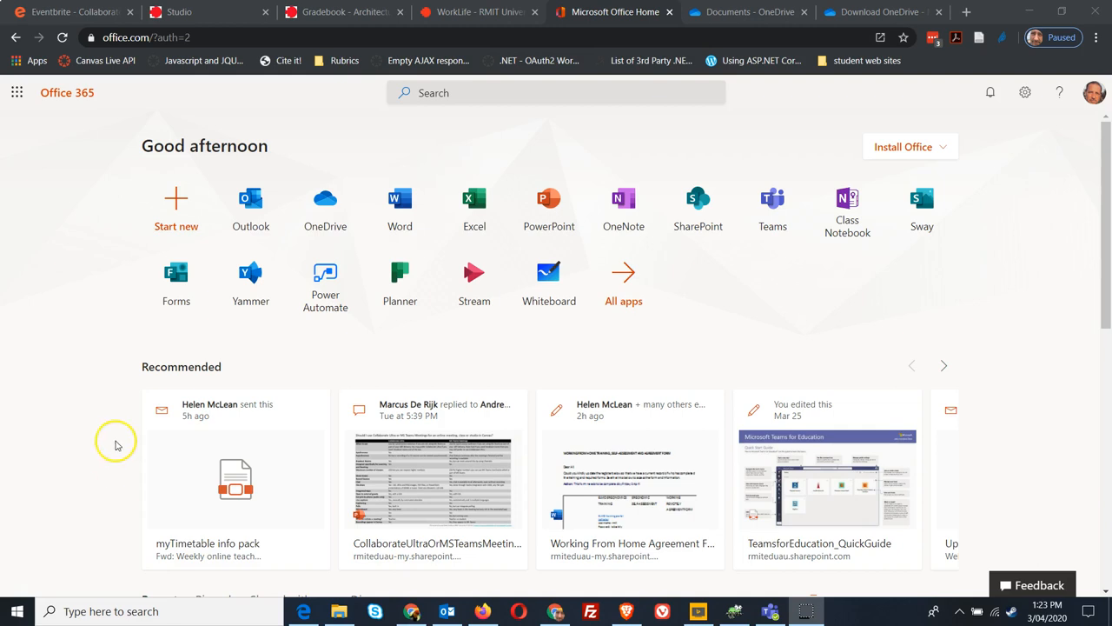
pyautogui.moveTo(118, 400)
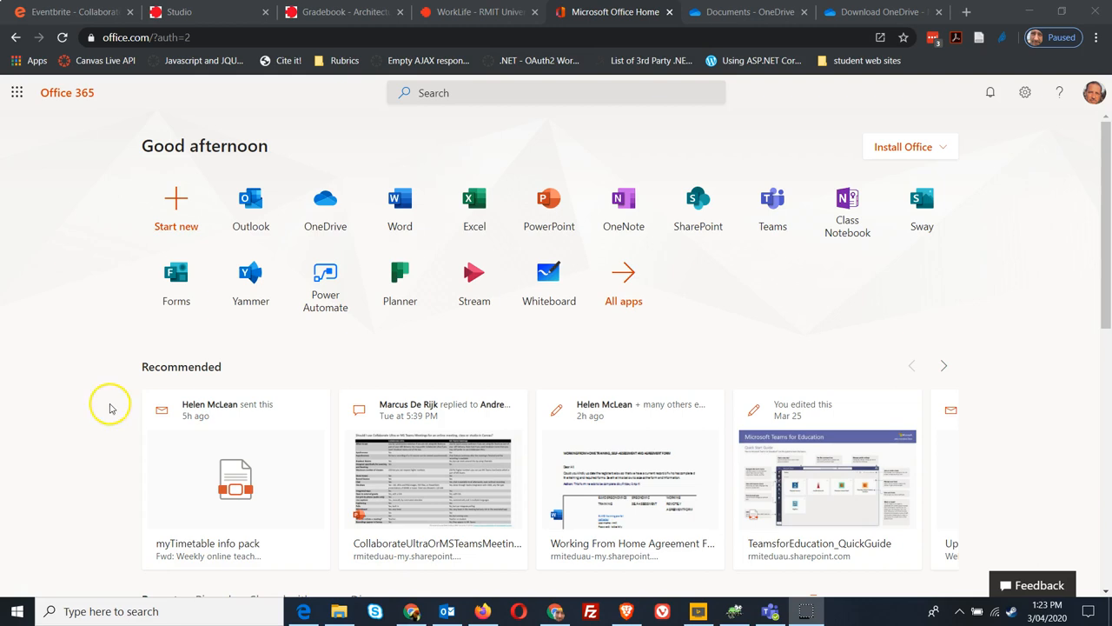
pyautogui.moveTo(91, 445)
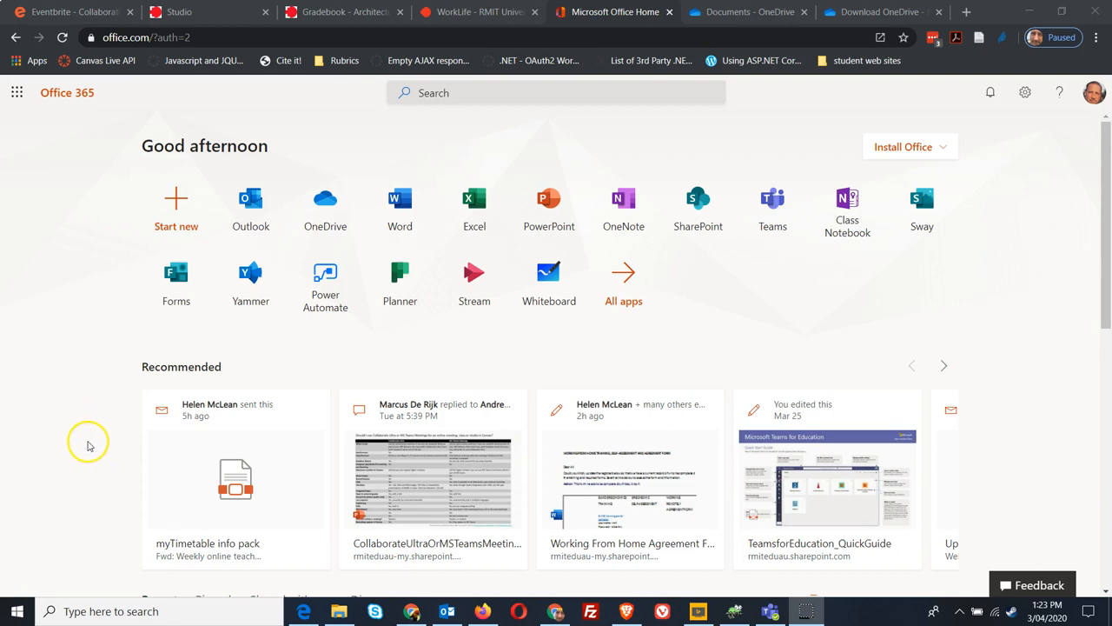
pyautogui.moveTo(80, 127)
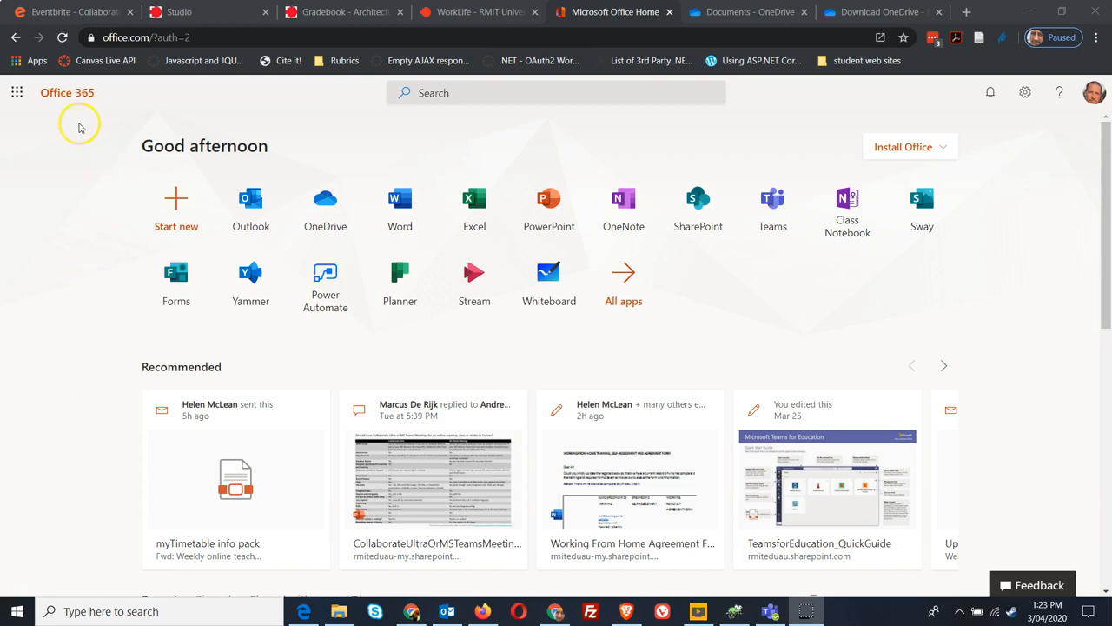
pyautogui.moveTo(60, 198)
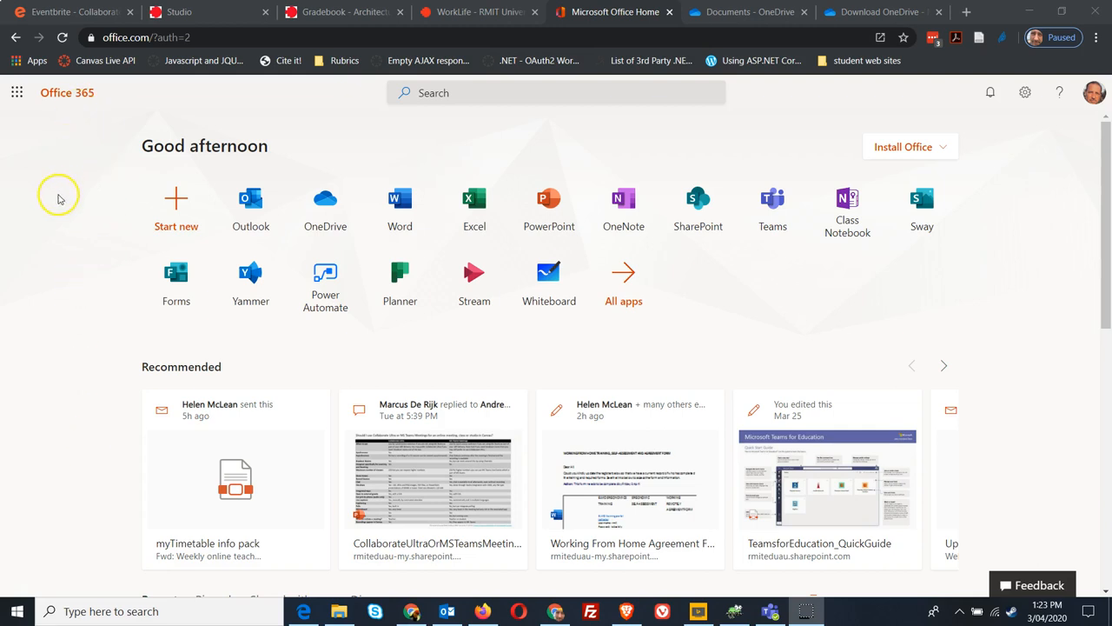
pyautogui.moveTo(52, 118)
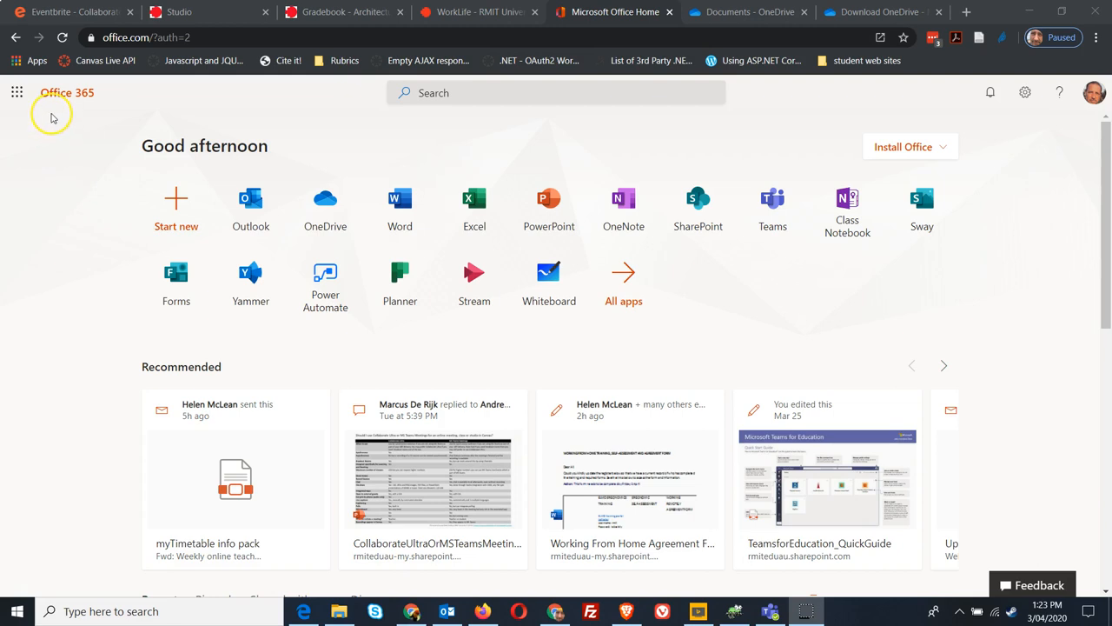
pyautogui.moveTo(54, 276)
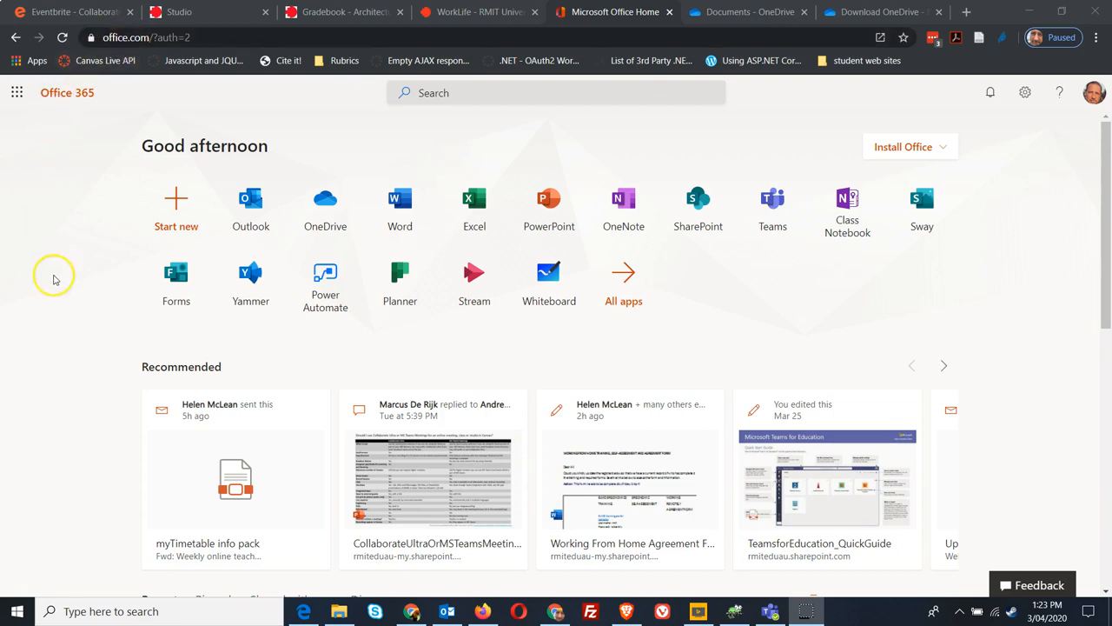
pyautogui.moveTo(636, 125)
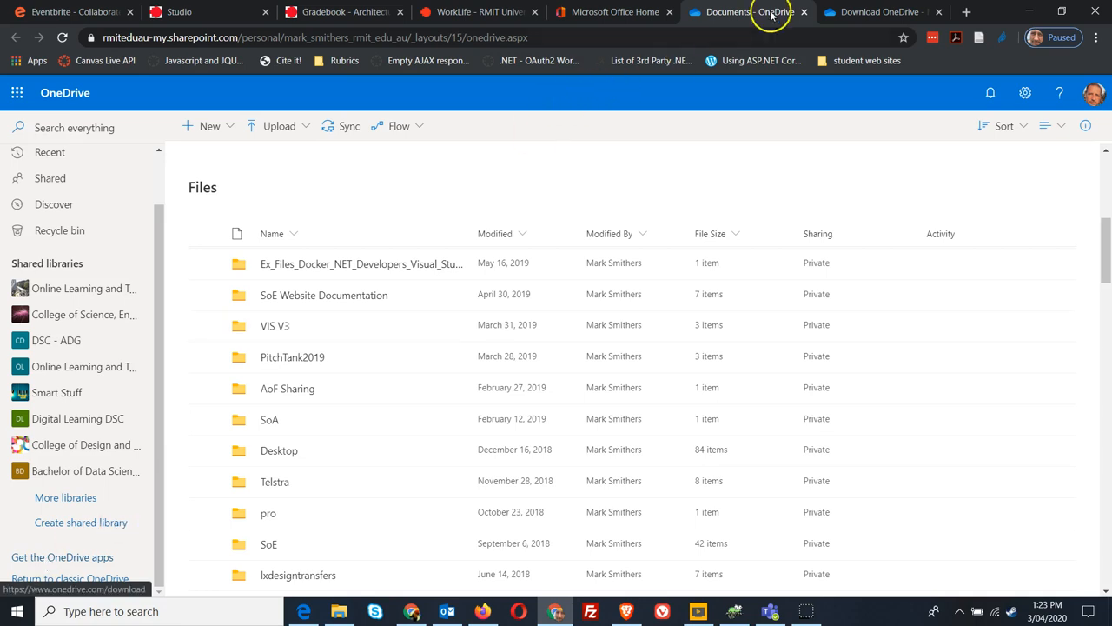
# Step: Review the OneDrive for Windows download page, including the Android, Windows and iOS app links
pyautogui.click(880, 10)
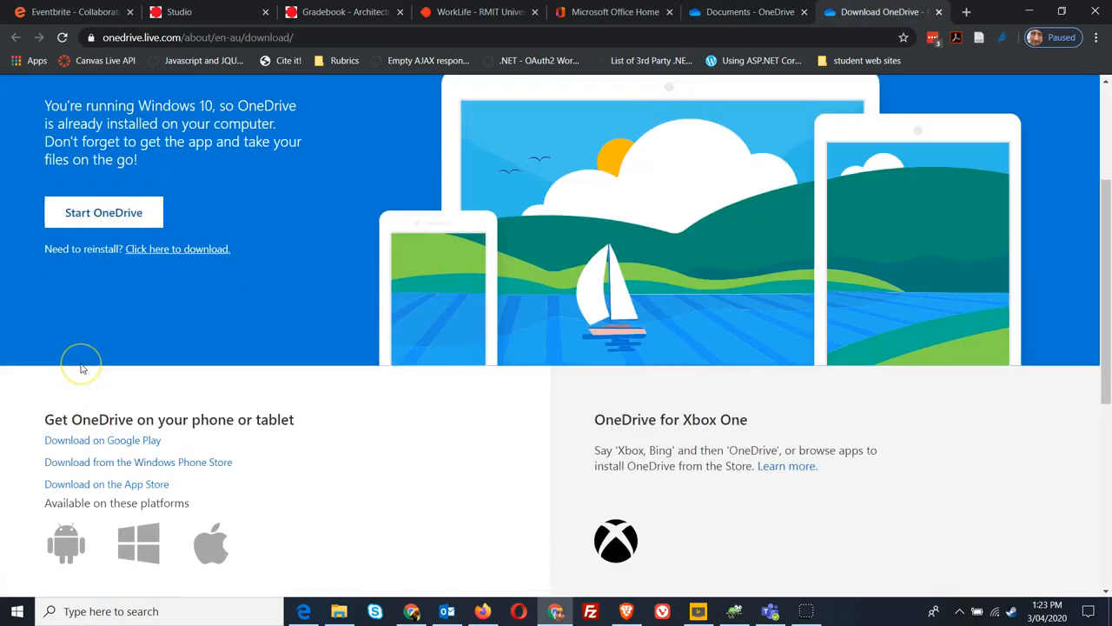
pyautogui.scroll(-3)
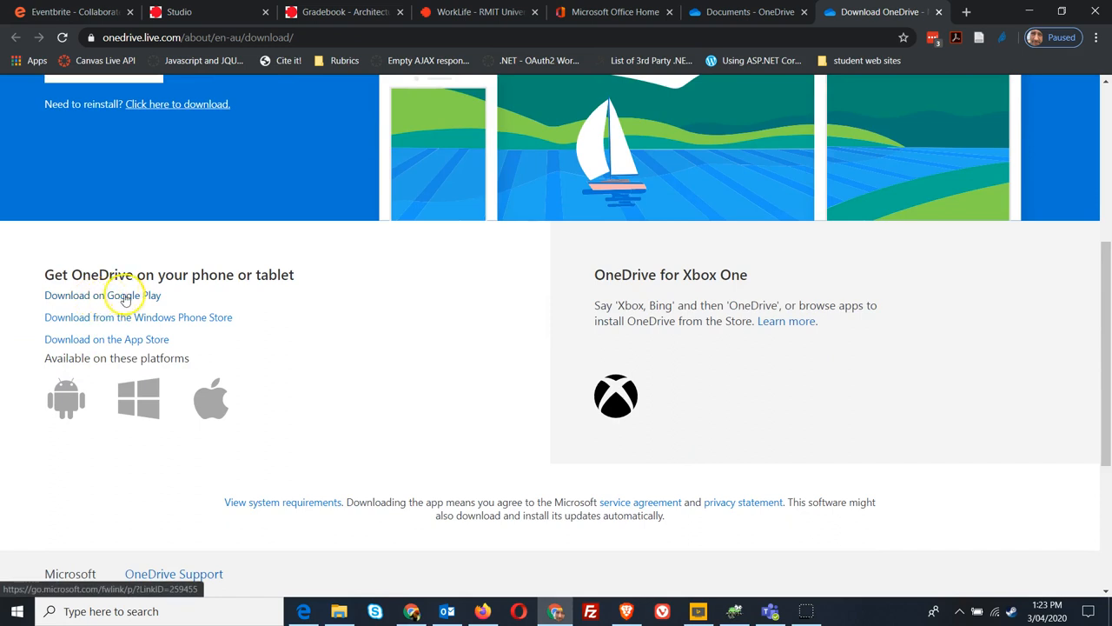
pyautogui.moveTo(143, 301)
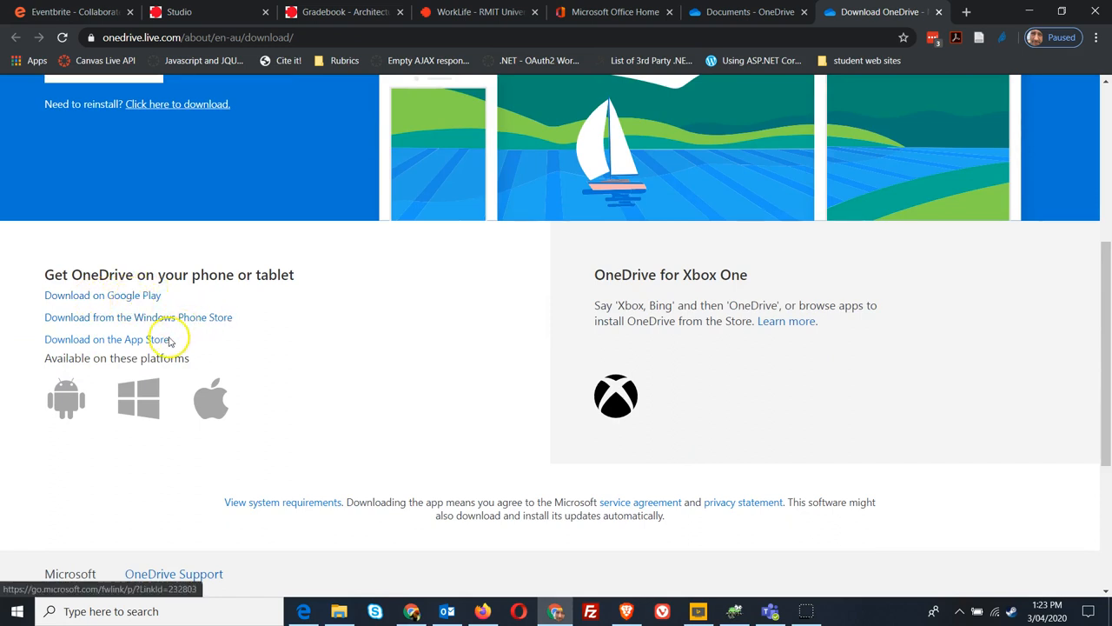
pyautogui.moveTo(125, 386)
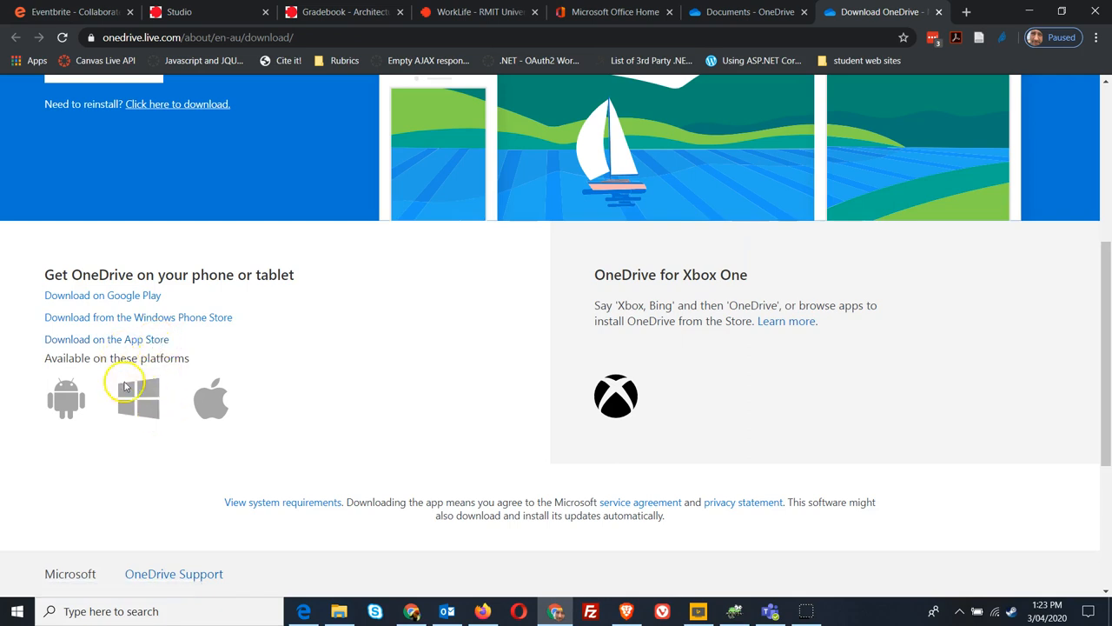
pyautogui.moveTo(509, 414)
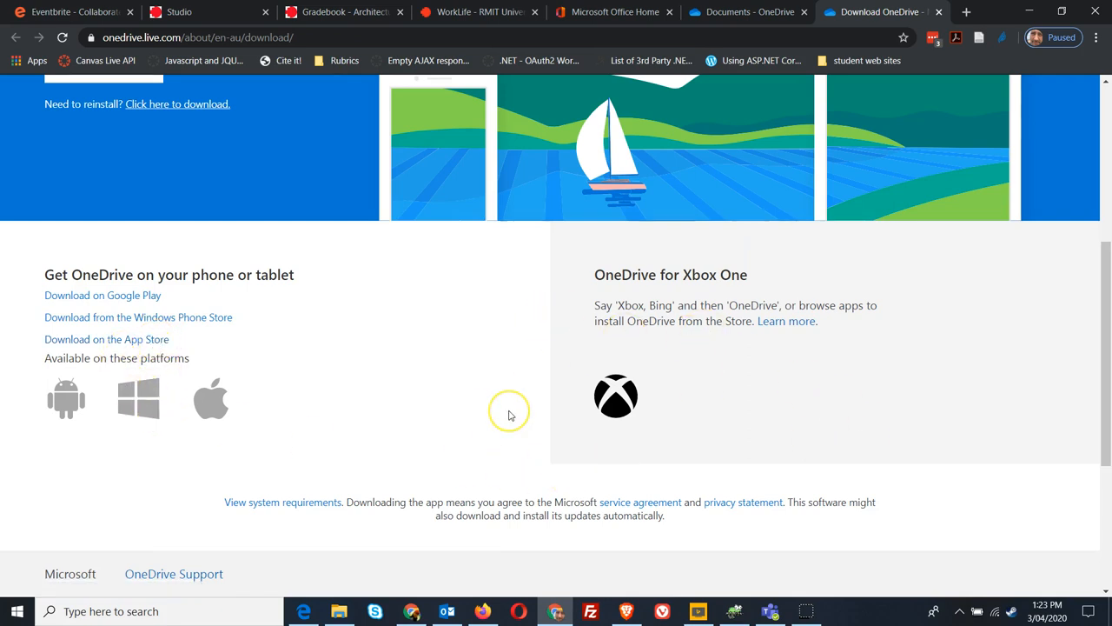
pyautogui.scroll(3)
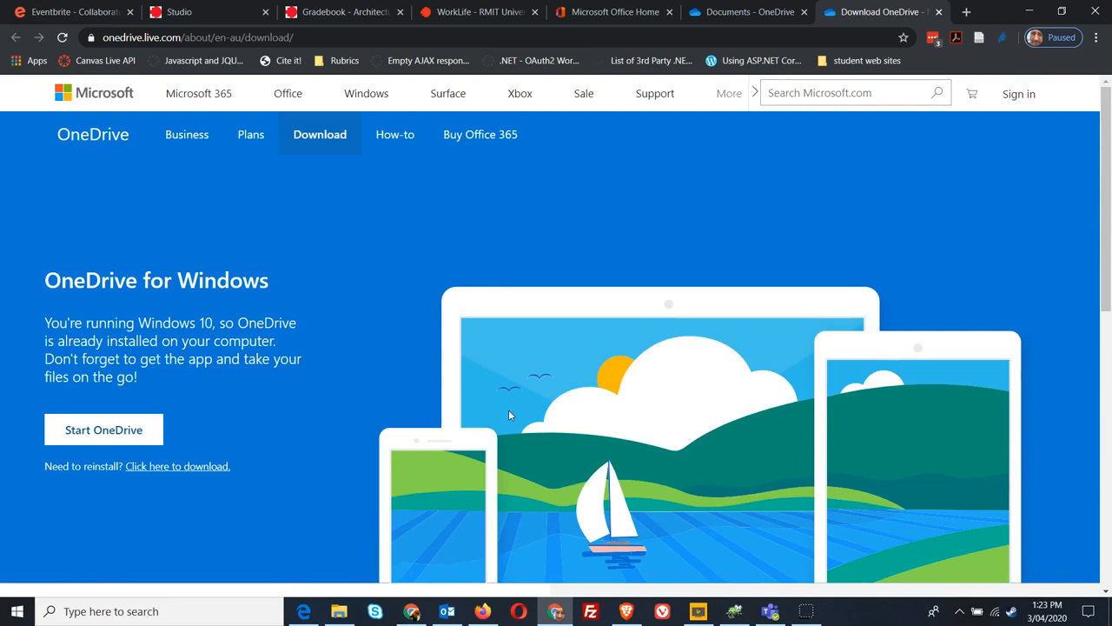
pyautogui.moveTo(911, 310)
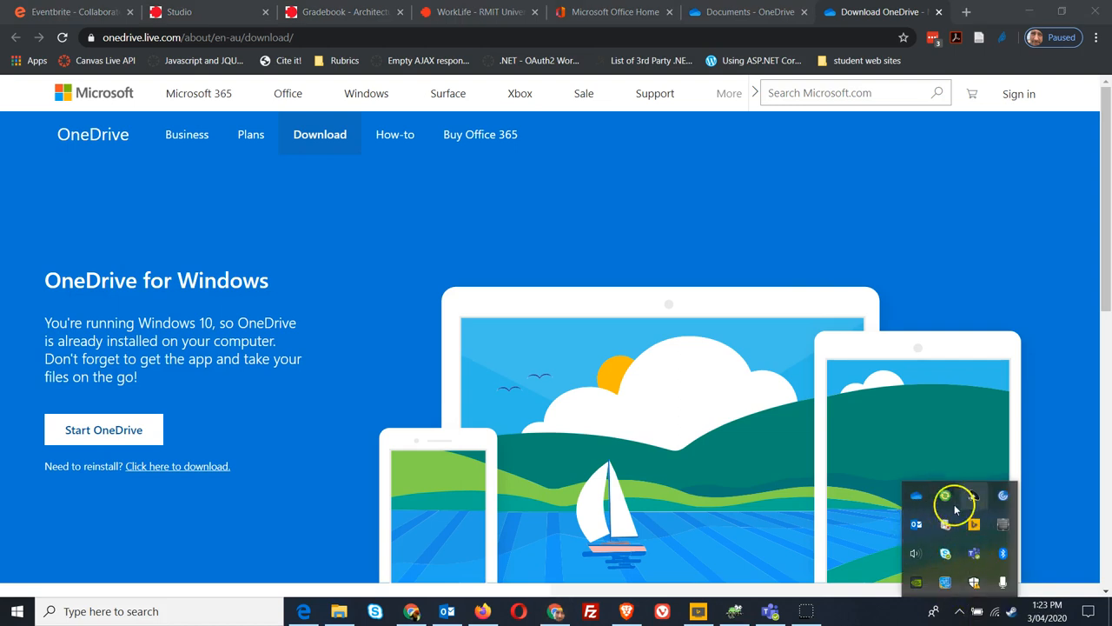
pyautogui.moveTo(946, 553)
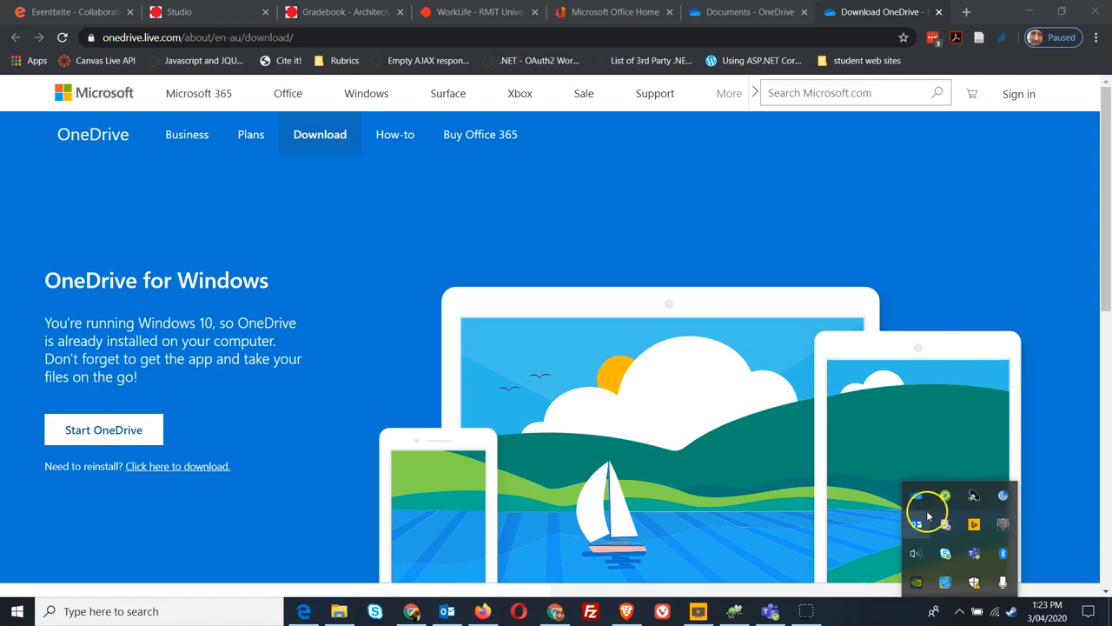
pyautogui.moveTo(917, 497)
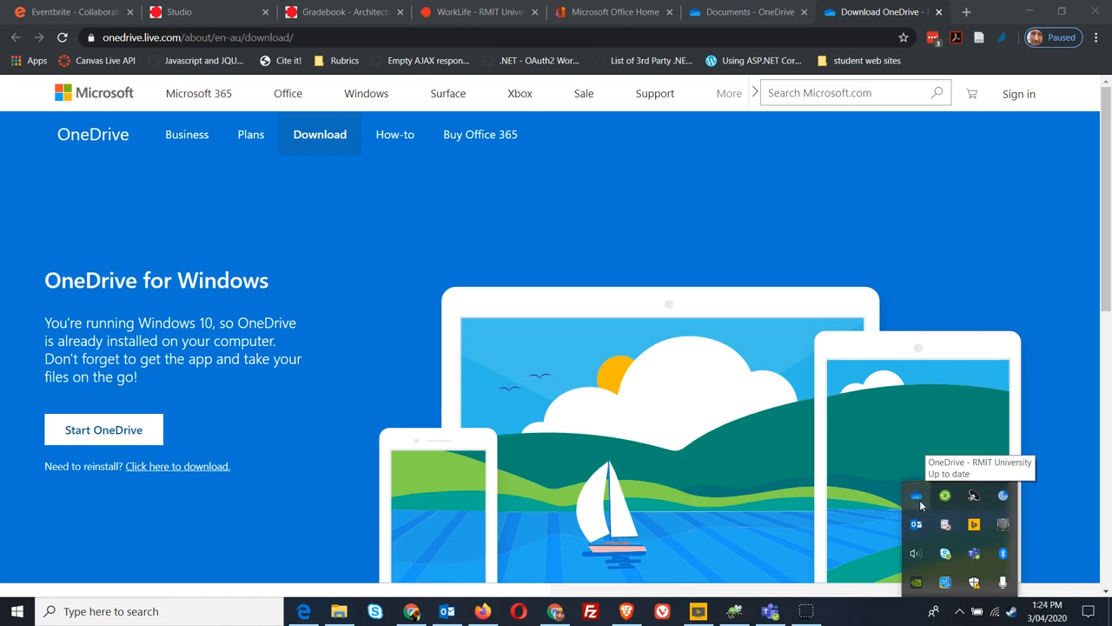
pyautogui.moveTo(1011, 276)
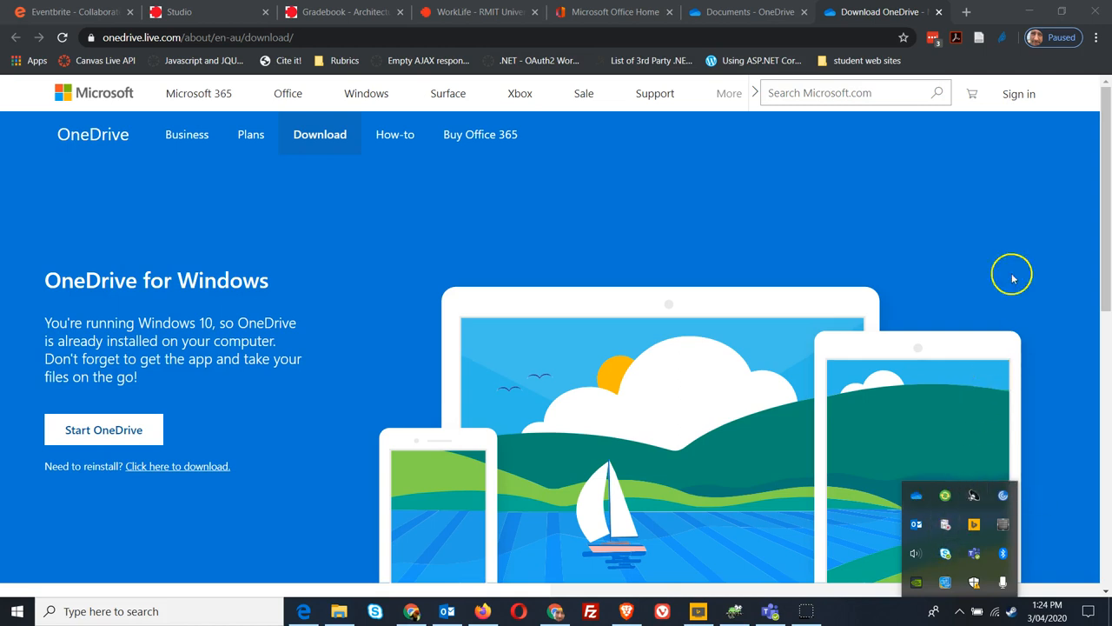
pyautogui.moveTo(373, 612)
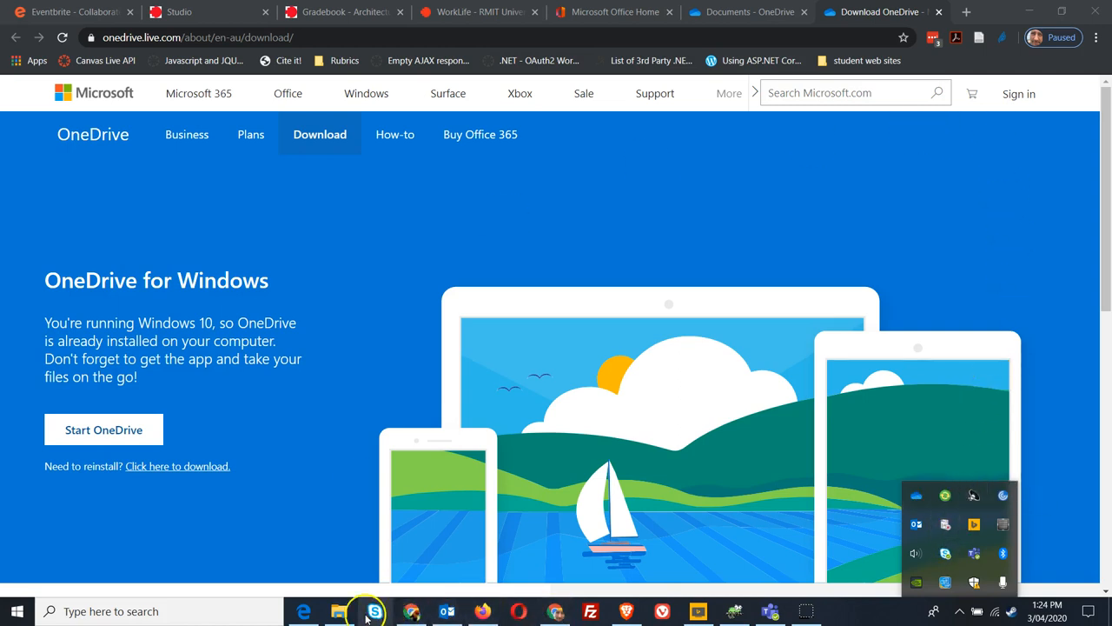
# Step: Show Downloads in File Explorer with the synced OneDrive – RMIT University libraries alongside
pyautogui.click(339, 612)
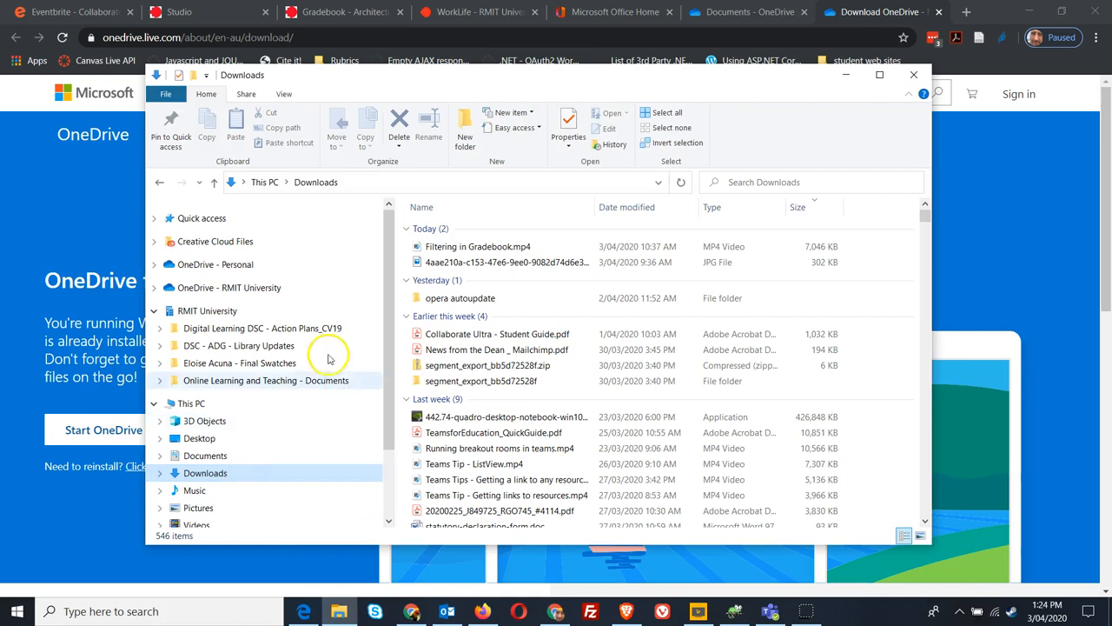
pyautogui.moveTo(371, 375)
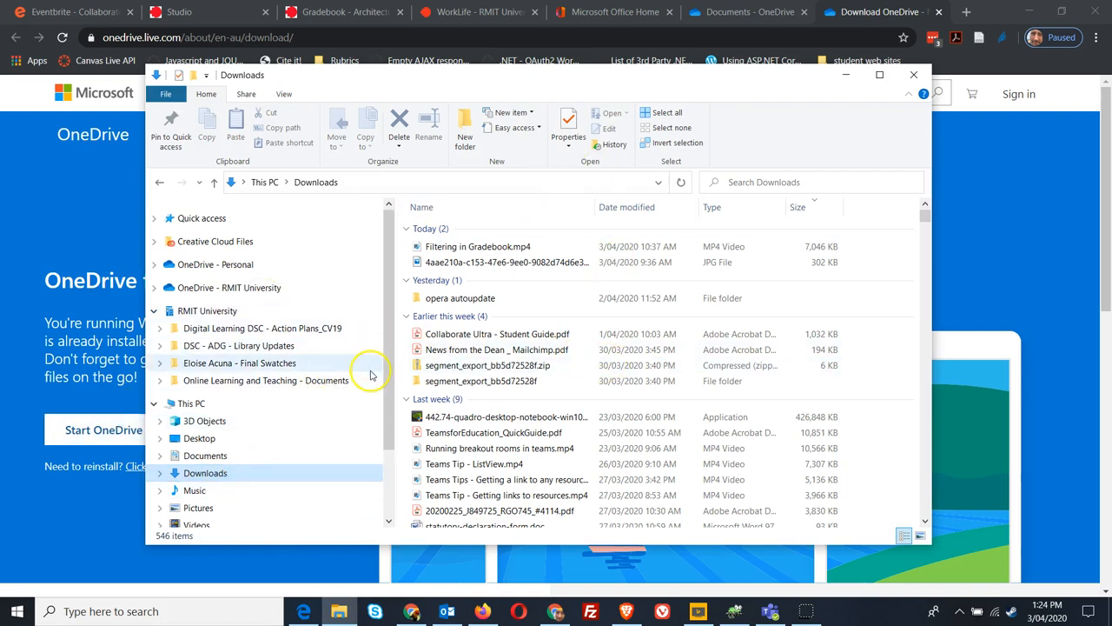
pyautogui.moveTo(214, 521)
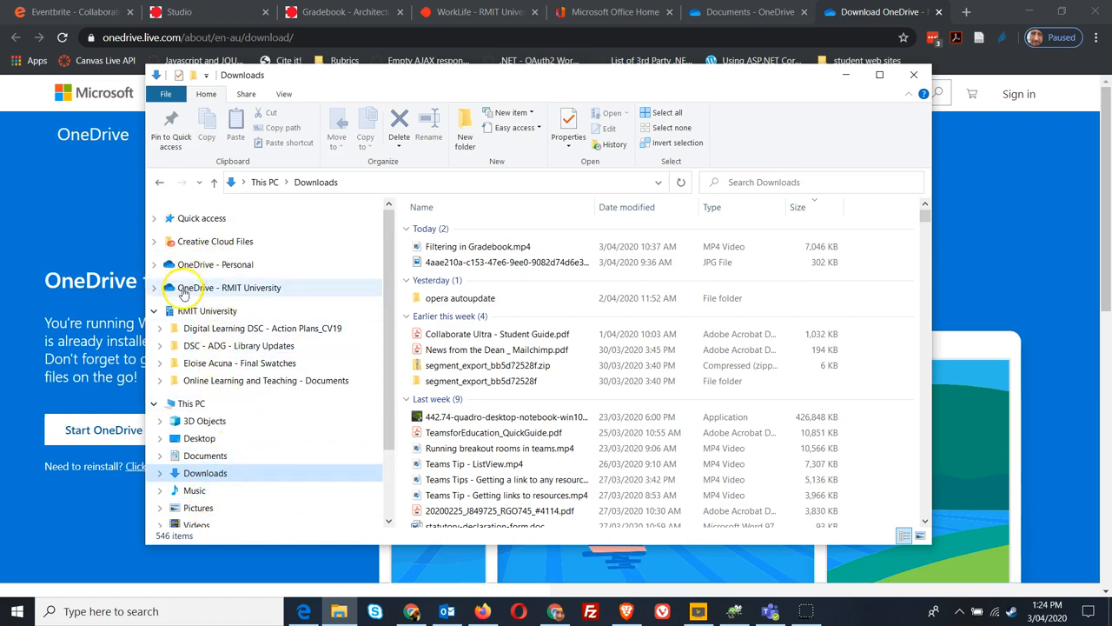
pyautogui.moveTo(205, 309)
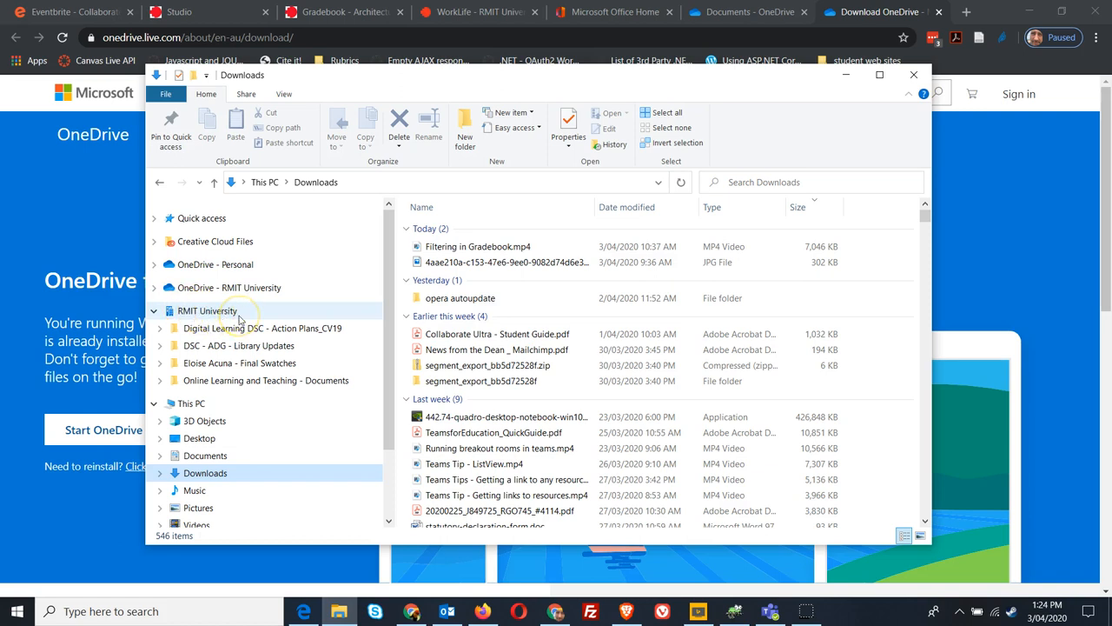
pyautogui.moveTo(237, 379)
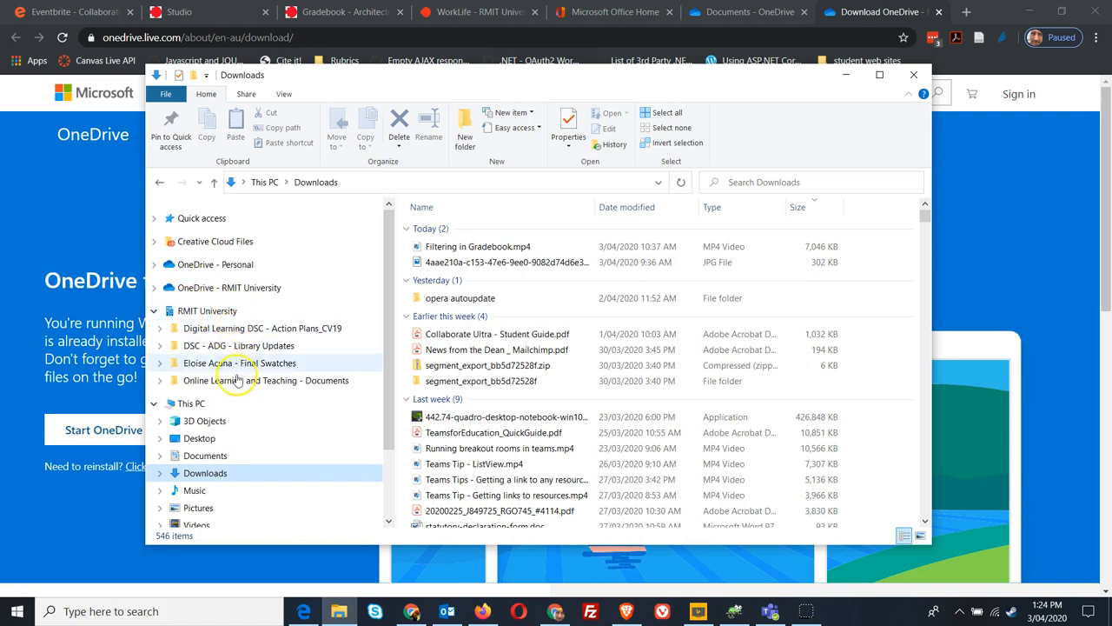
pyautogui.moveTo(243, 386)
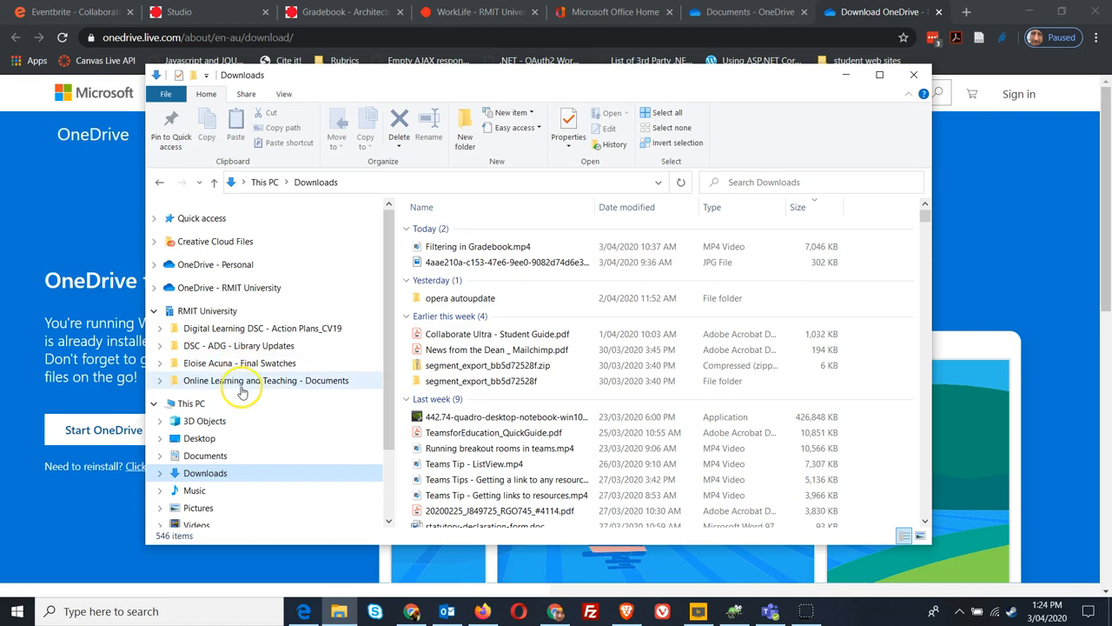
pyautogui.moveTo(229, 389)
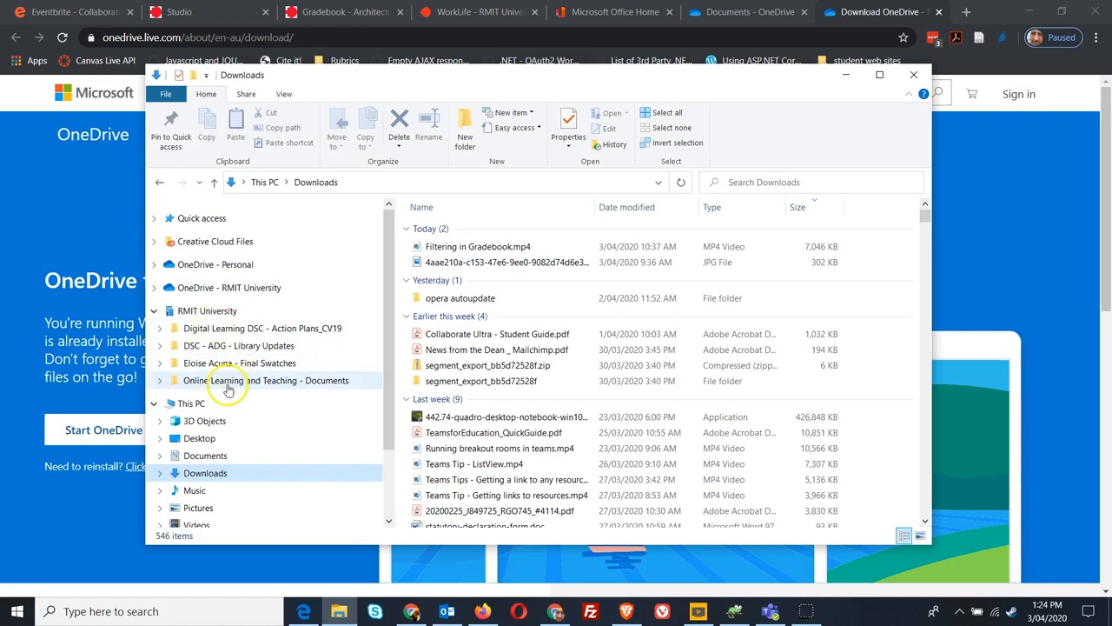
pyautogui.moveTo(229, 364)
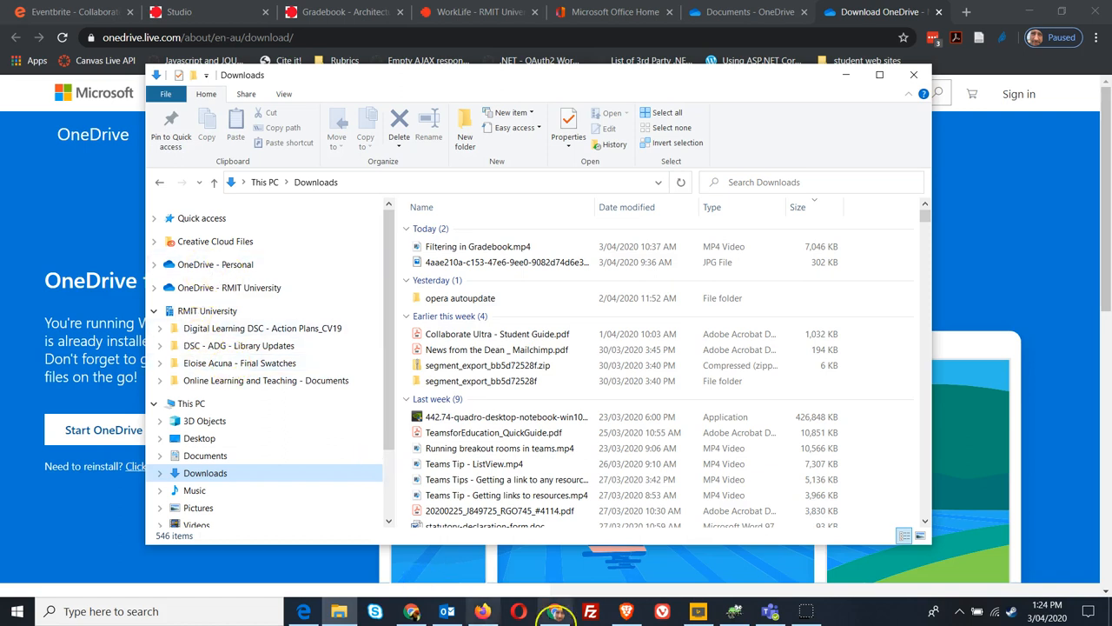
# Step: Show the DSC - ADG team's General channel Files tab in Microsoft Teams
pyautogui.click(768, 612)
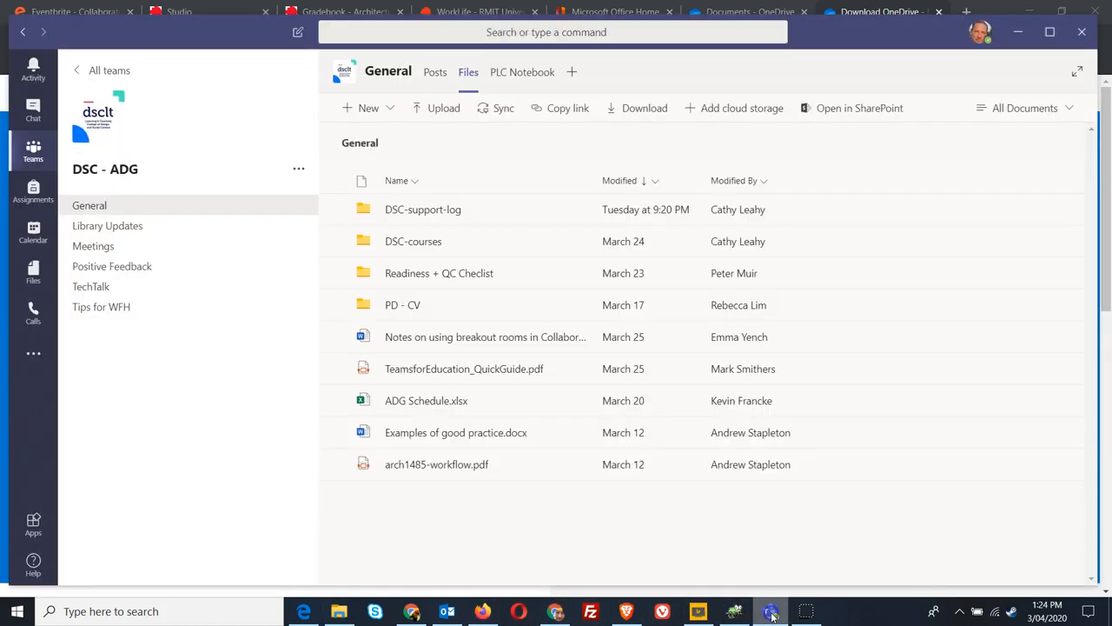
pyautogui.moveTo(98, 160)
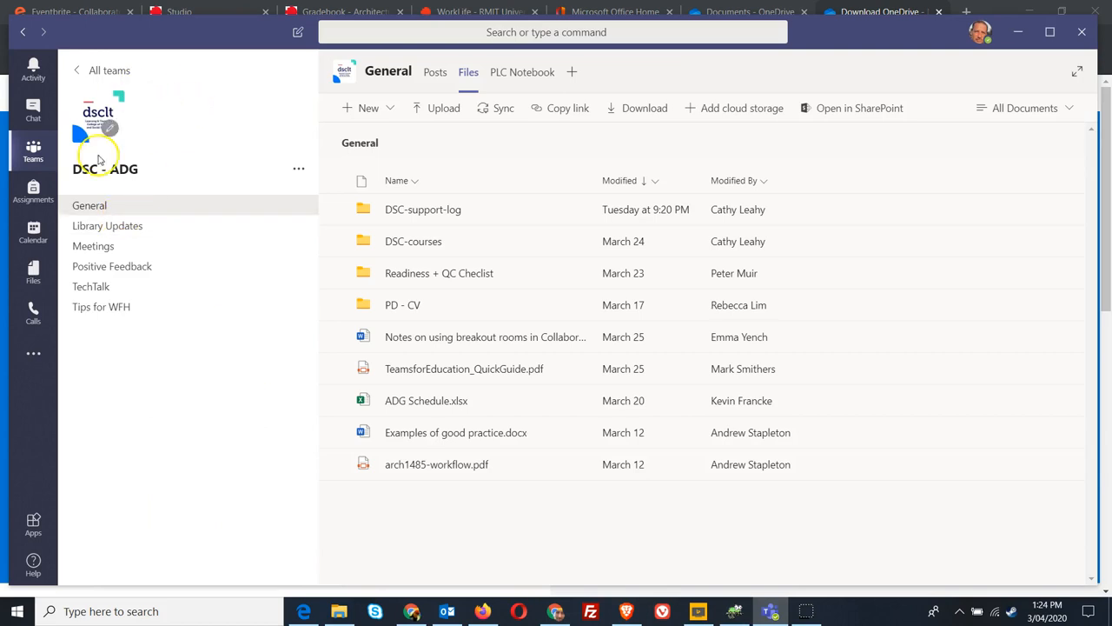
pyautogui.moveTo(222, 437)
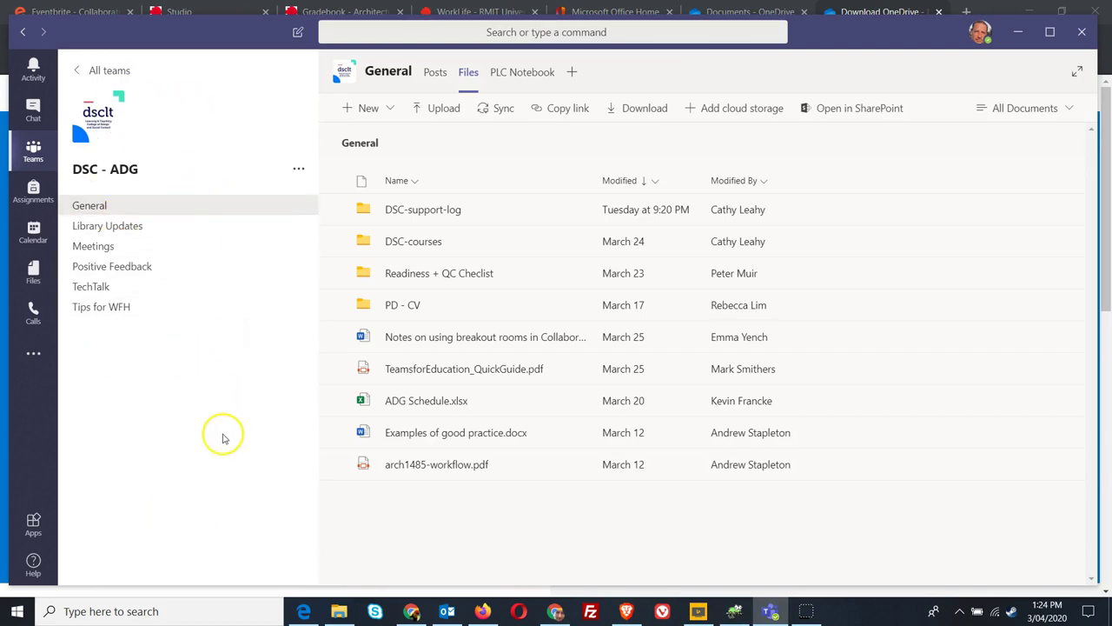
pyautogui.moveTo(91, 205)
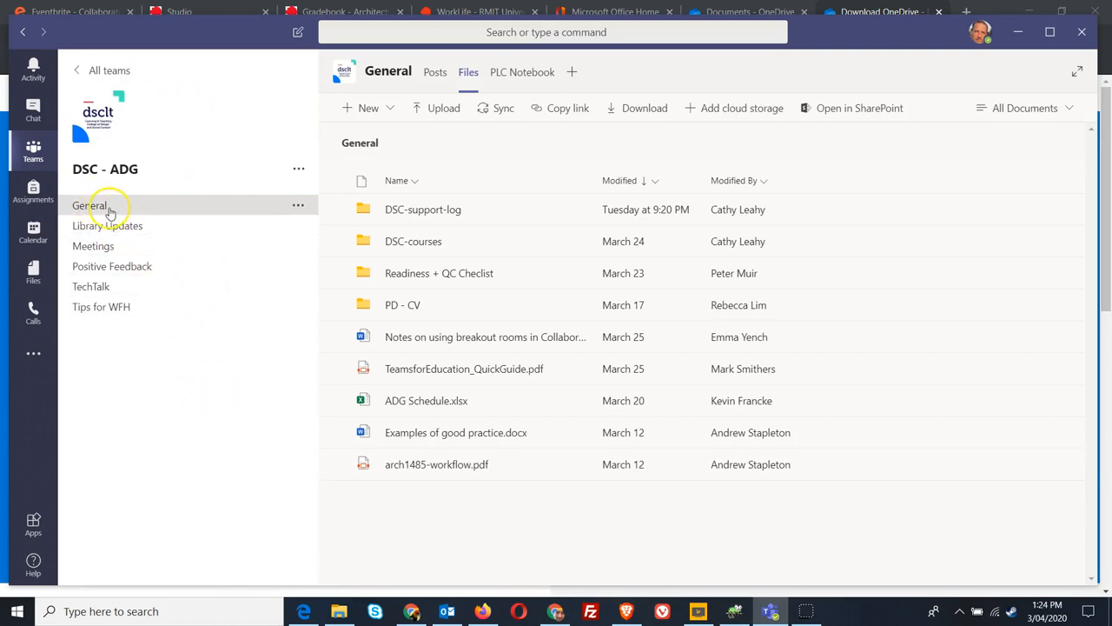
pyautogui.moveTo(548, 226)
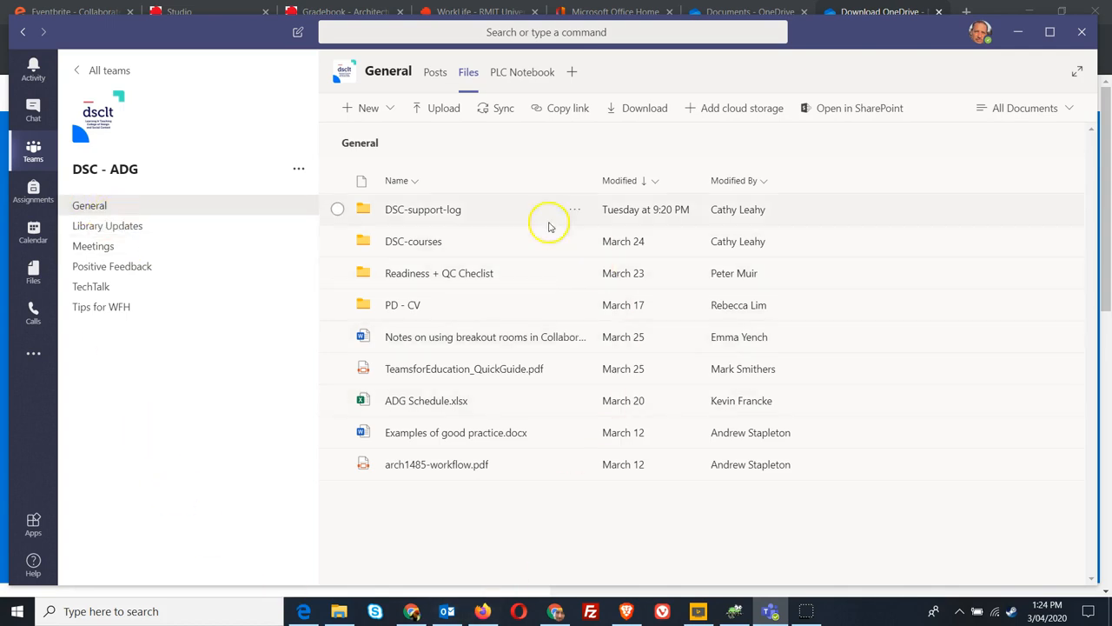
pyautogui.moveTo(485, 250)
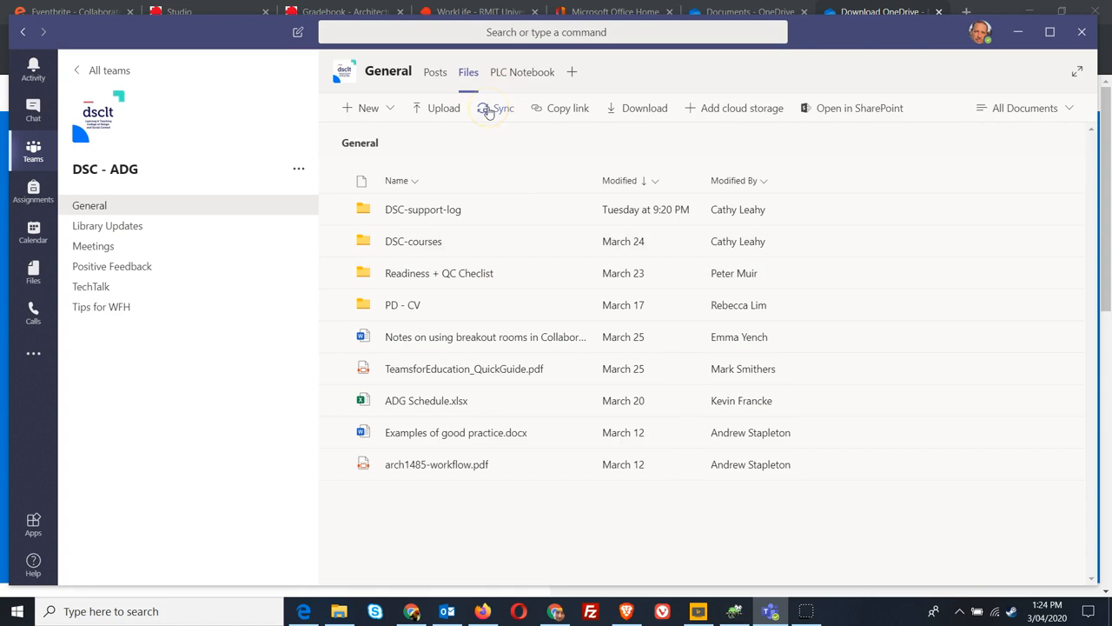
# Step: Sync the General channel files to this computer, reaching the 'Getting ready to sync' message
pyautogui.click(494, 107)
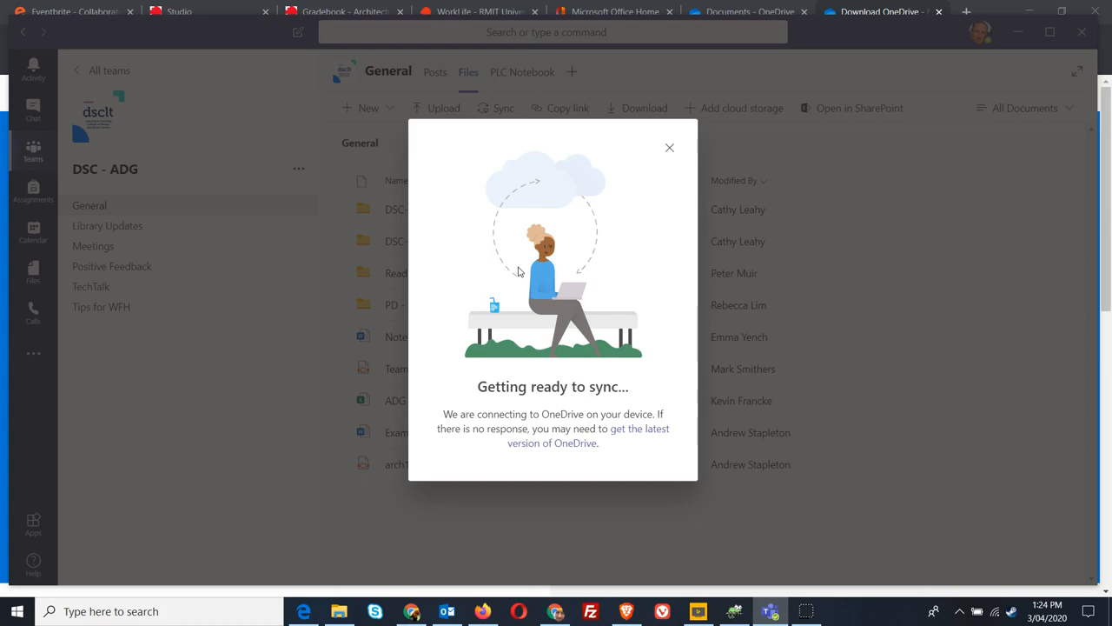
pyautogui.moveTo(510, 294)
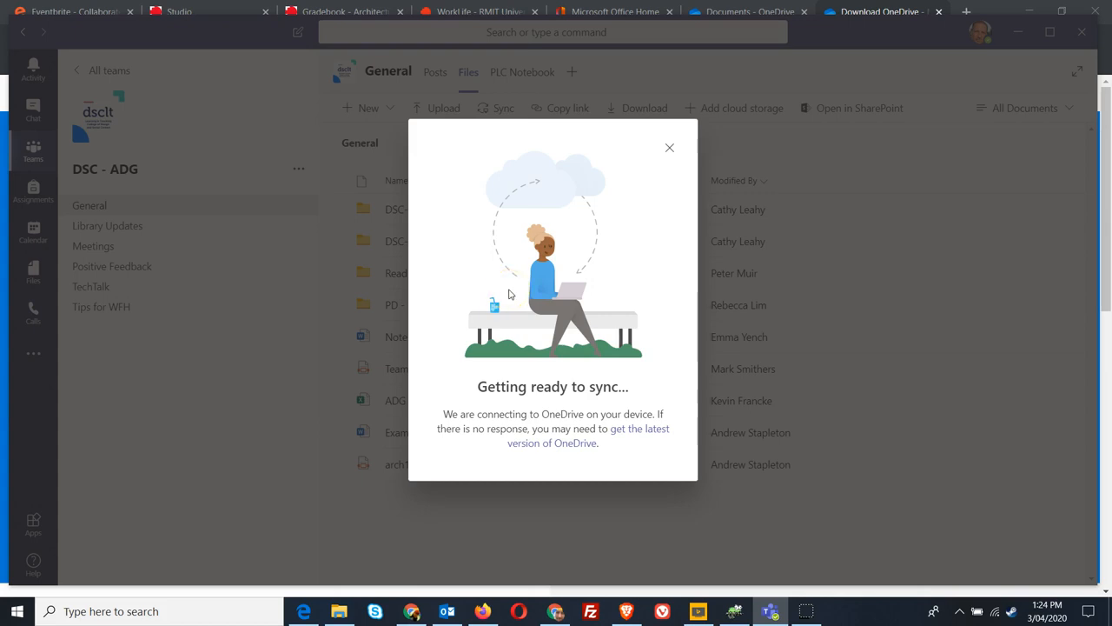
pyautogui.moveTo(596, 365)
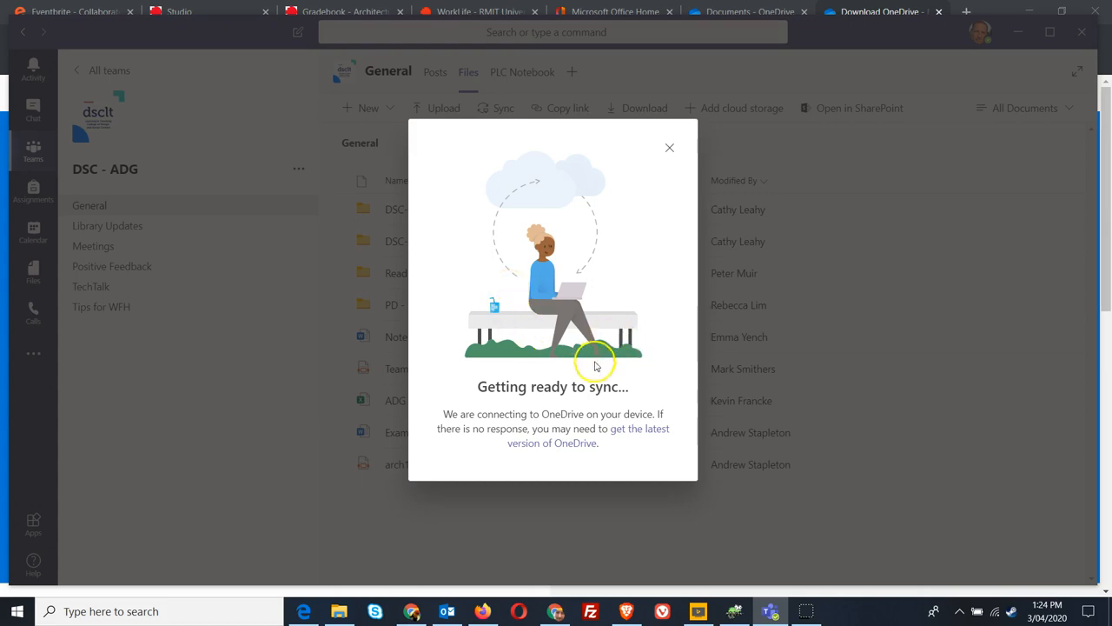
pyautogui.moveTo(356, 612)
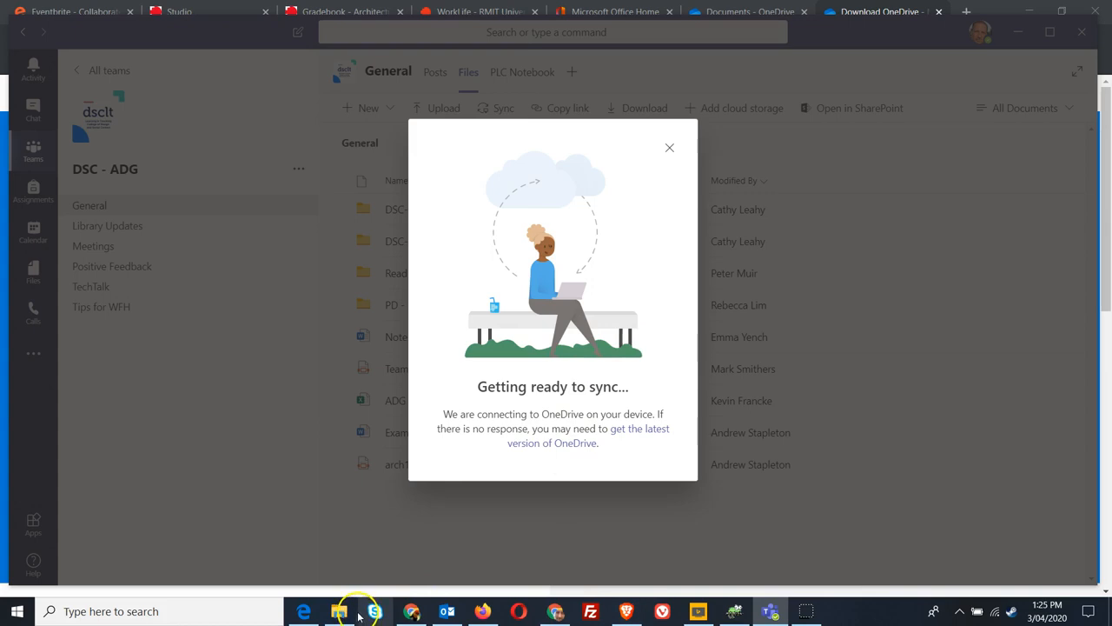
# Step: View the synced College of Design and Social Context - ADG - General folder under RMIT University, then return to Teams
pyautogui.click(339, 612)
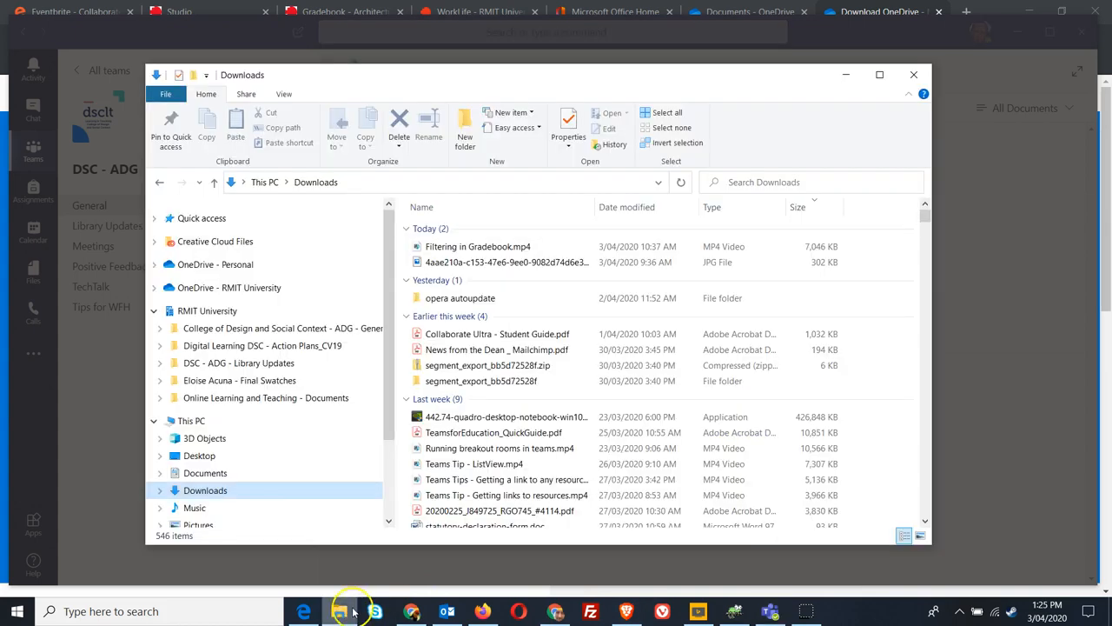
pyautogui.click(276, 327)
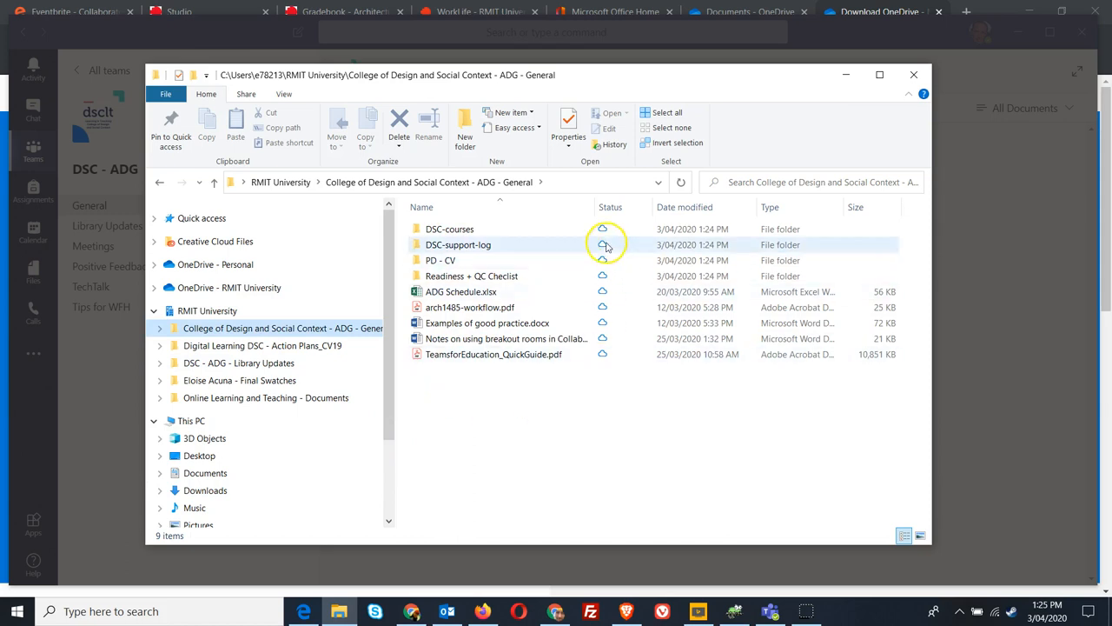
pyautogui.moveTo(546, 480)
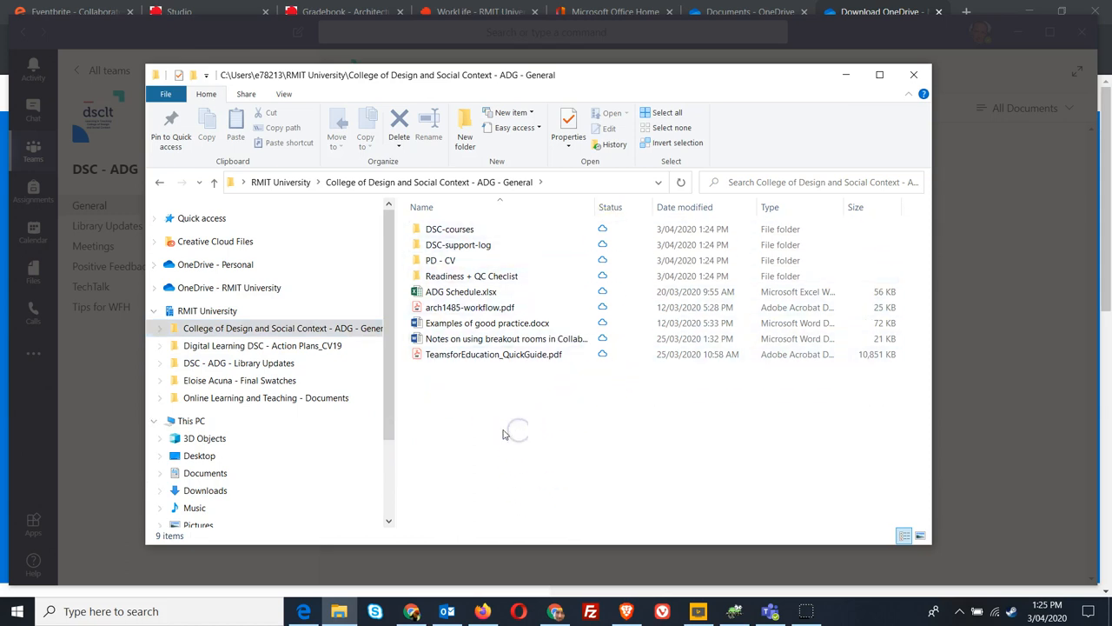
pyautogui.click(473, 274)
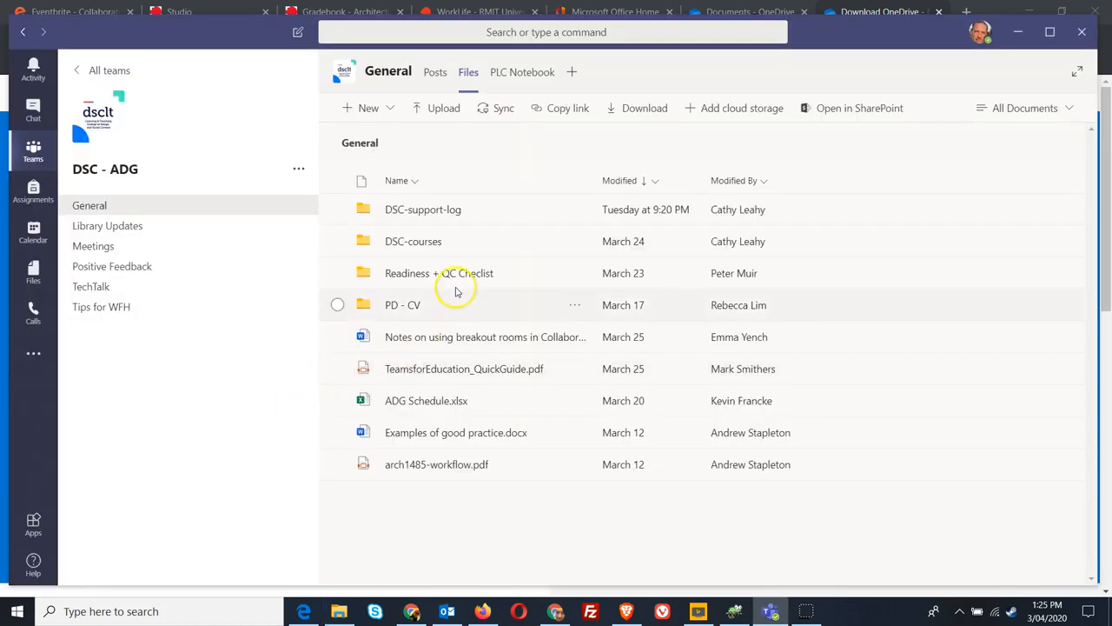
pyautogui.moveTo(469, 209)
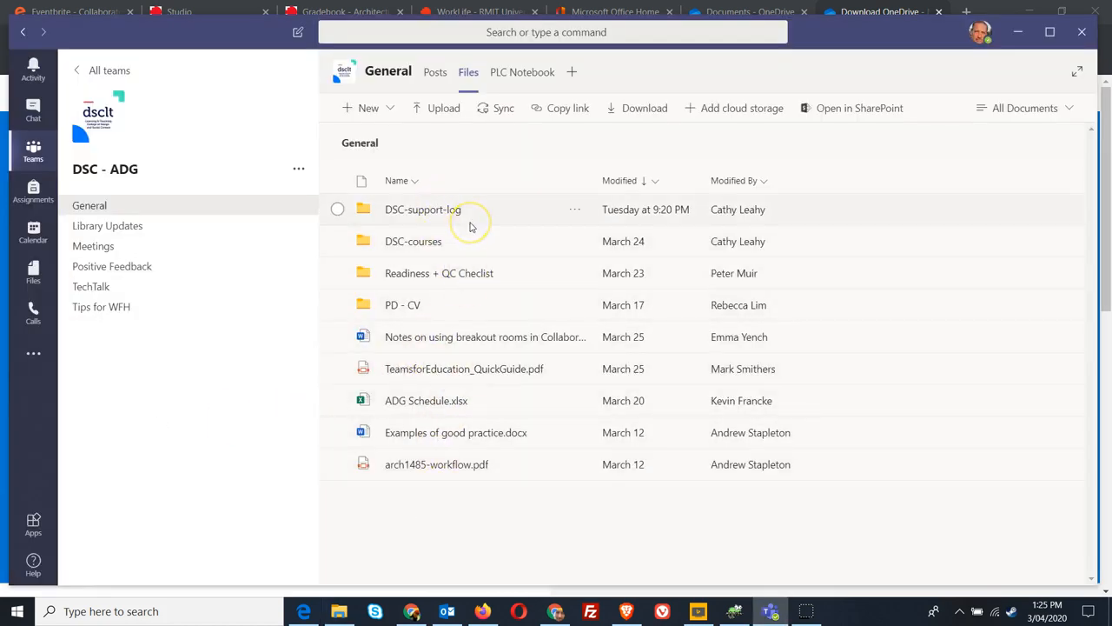
pyautogui.moveTo(487, 546)
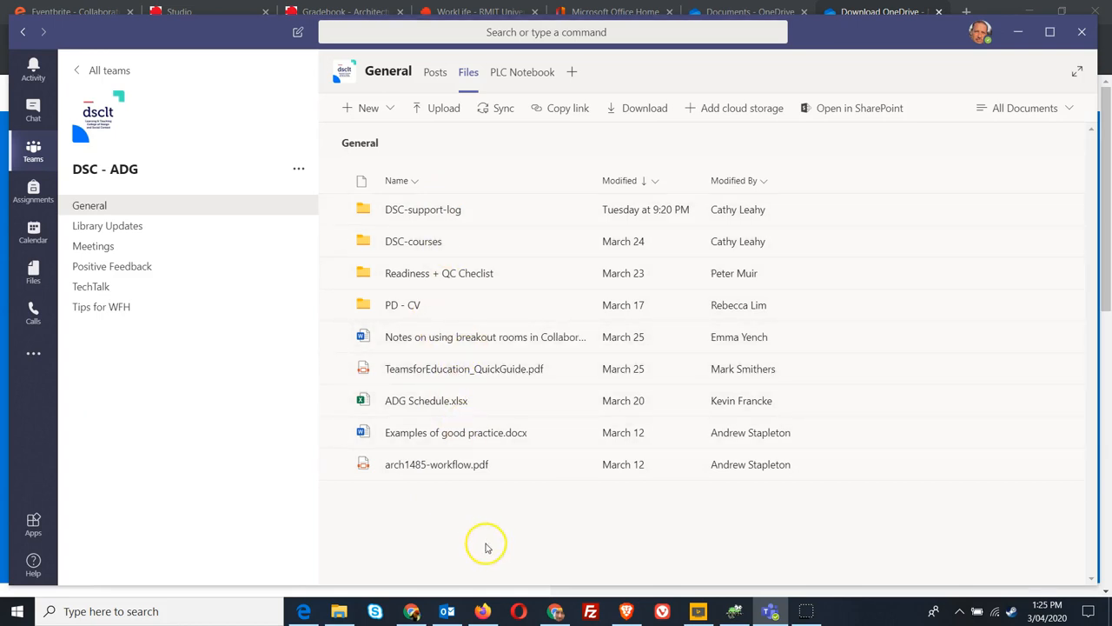
pyautogui.moveTo(559, 273)
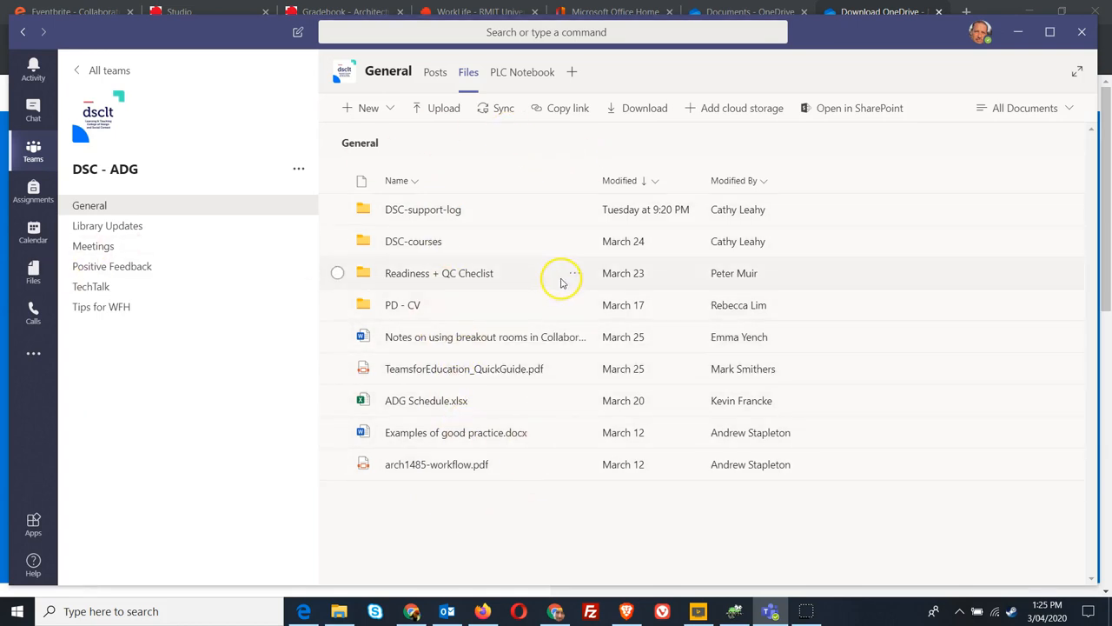
pyautogui.moveTo(620, 504)
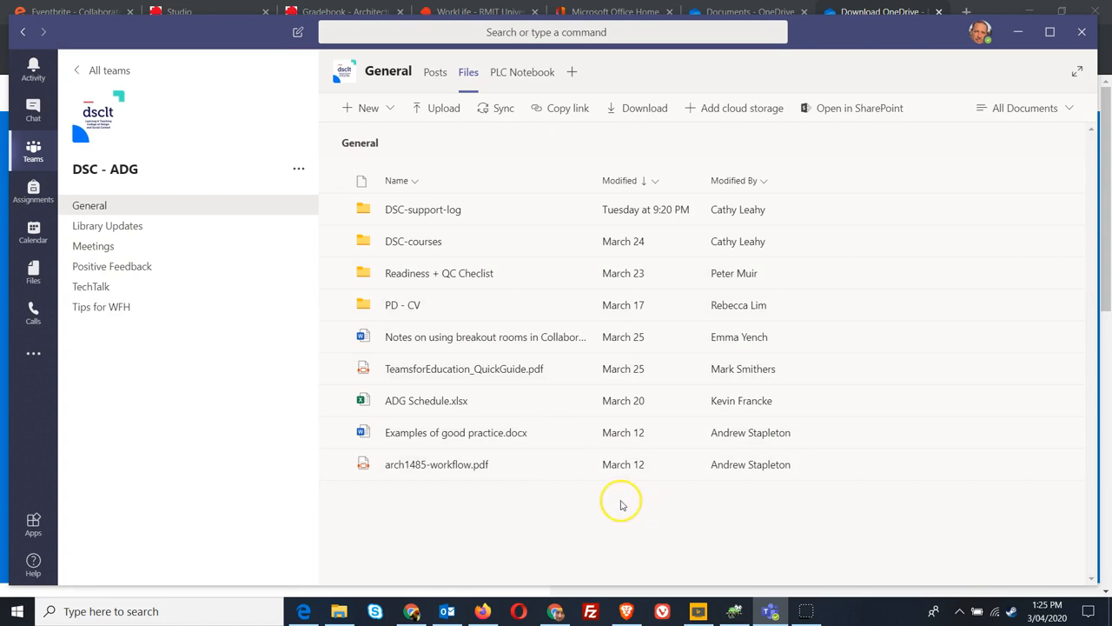
pyautogui.moveTo(435, 400)
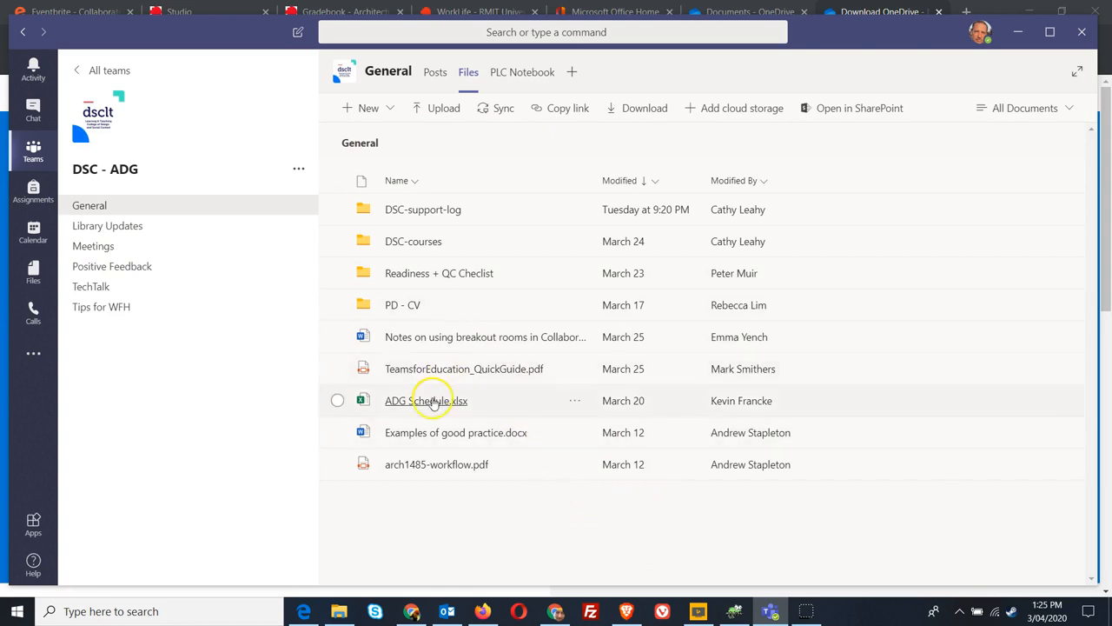
pyautogui.click(337, 400)
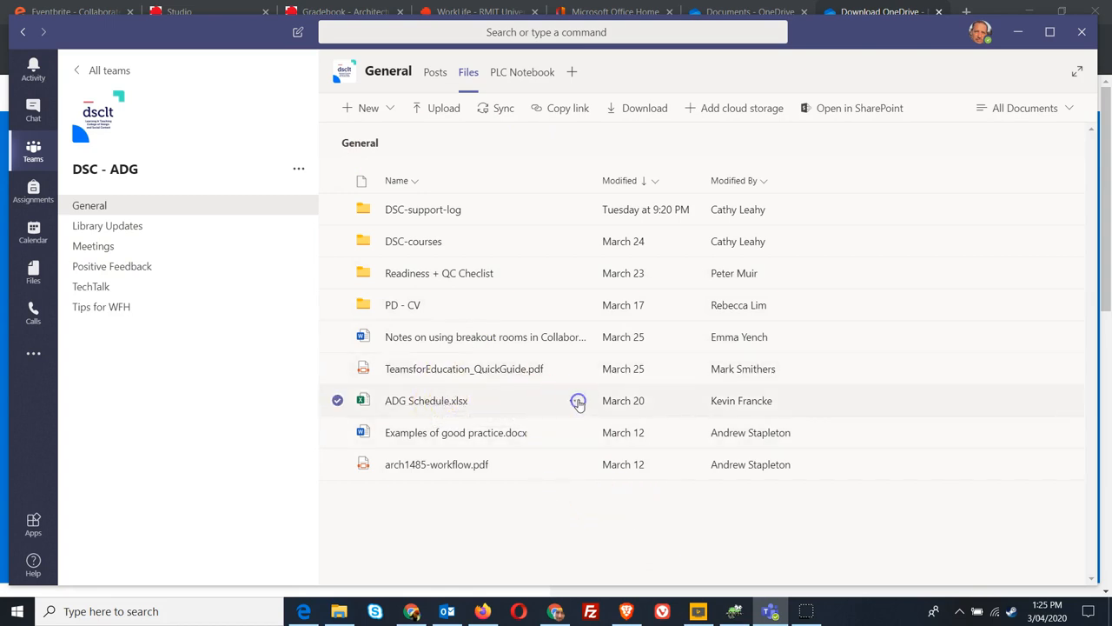
pyautogui.rightClick(426, 400)
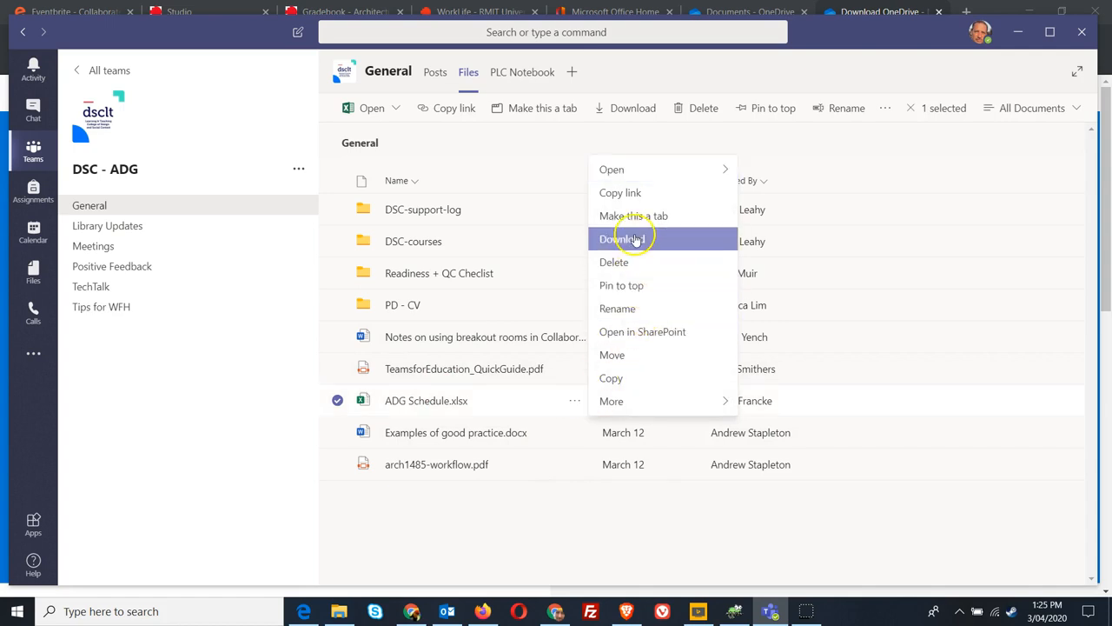
pyautogui.moveTo(532, 459)
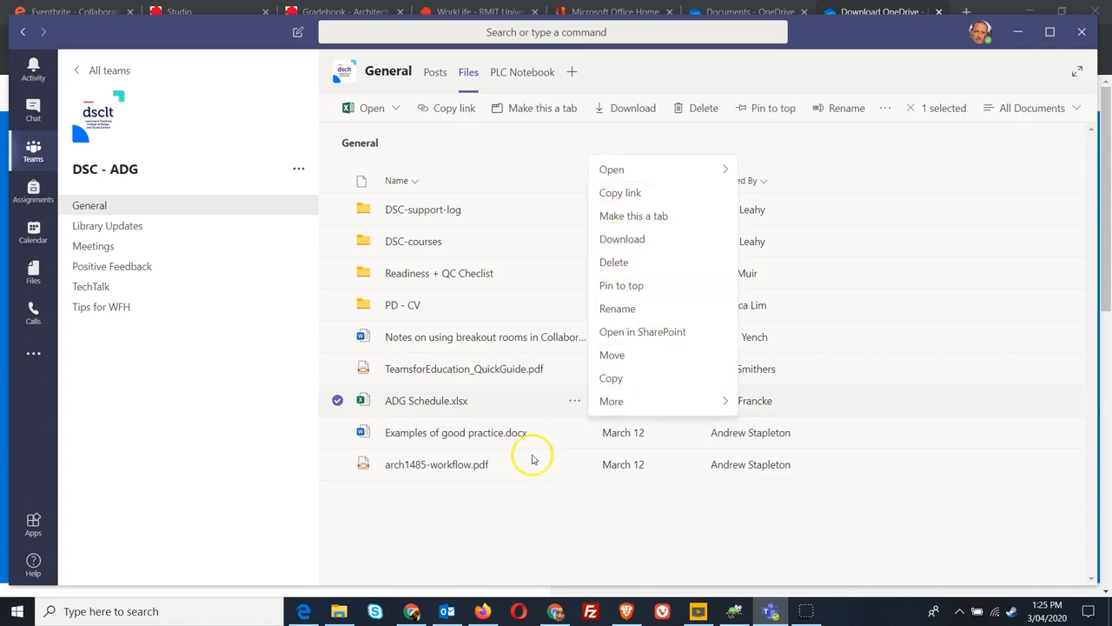
pyautogui.moveTo(450, 533)
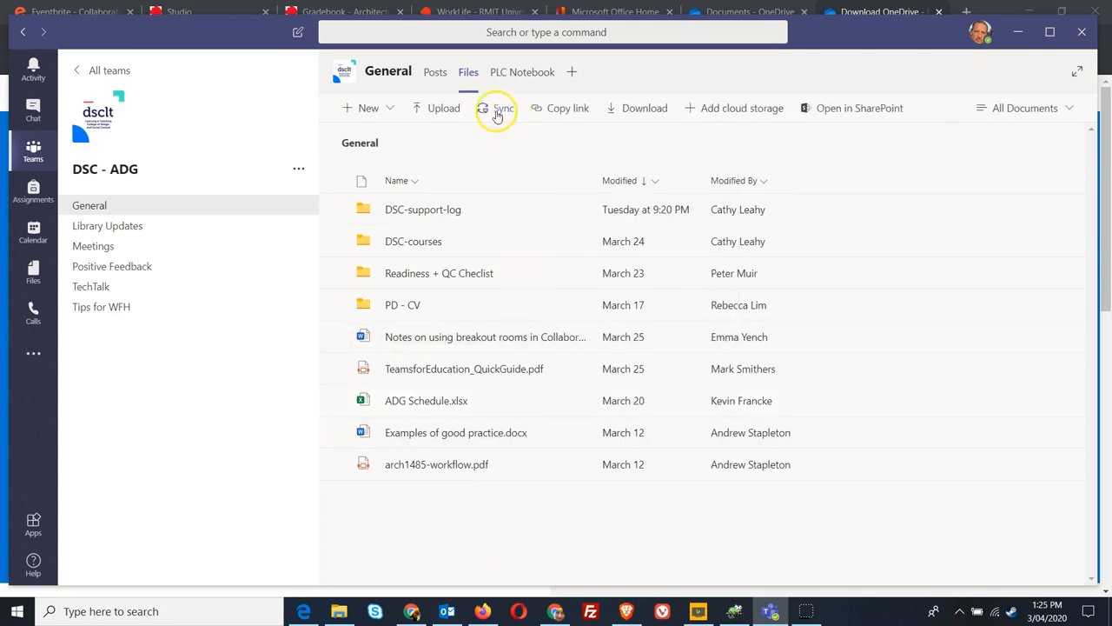
pyautogui.moveTo(499, 464)
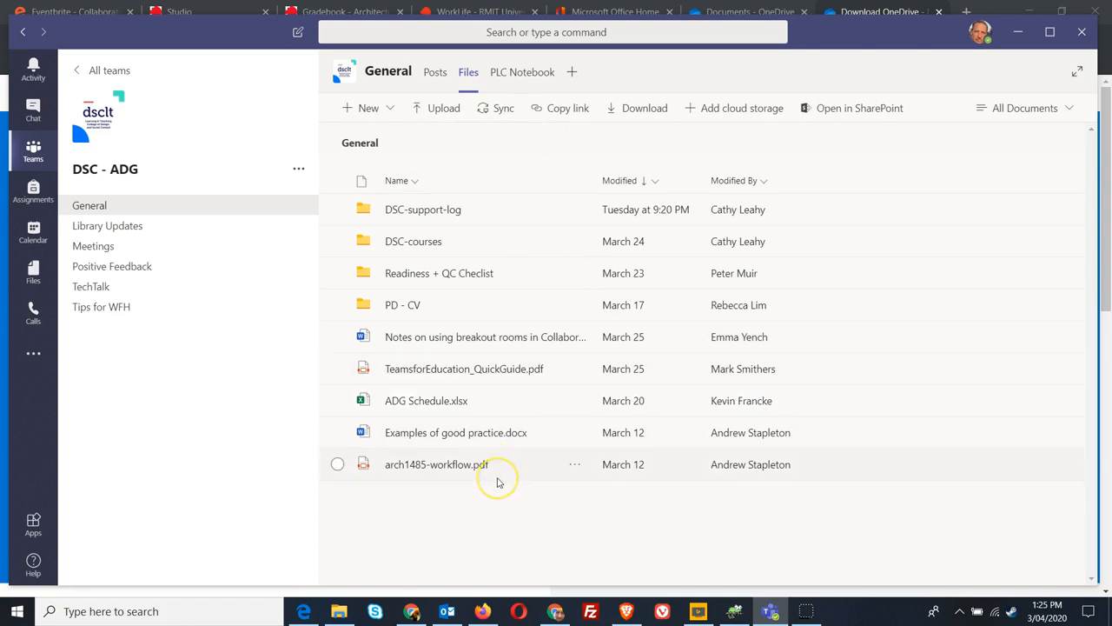
pyautogui.moveTo(344, 508)
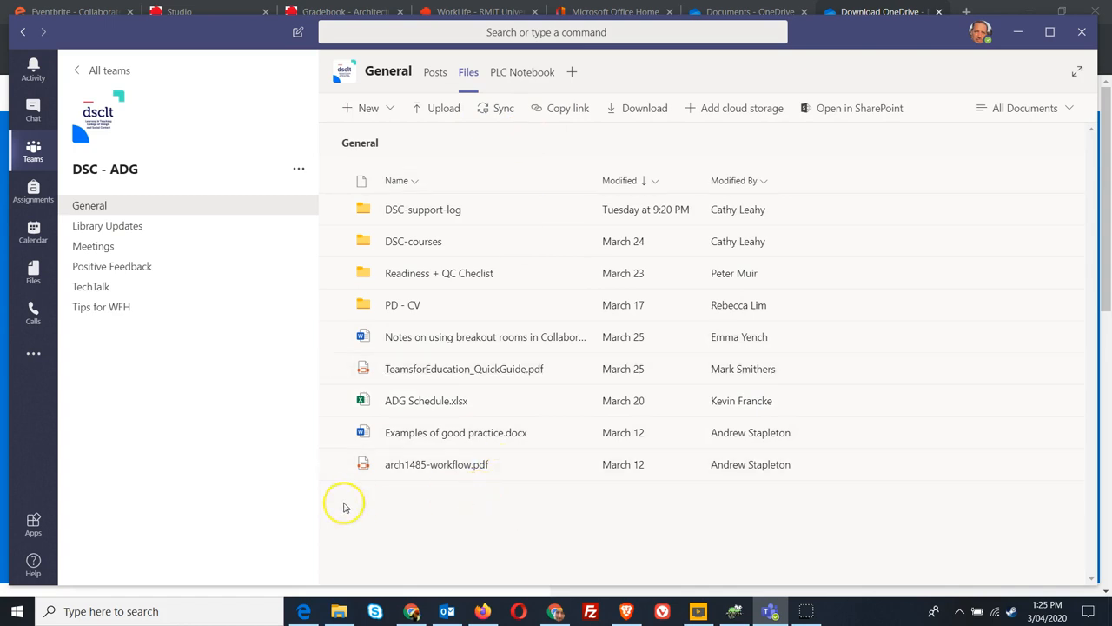
pyautogui.moveTo(135, 577)
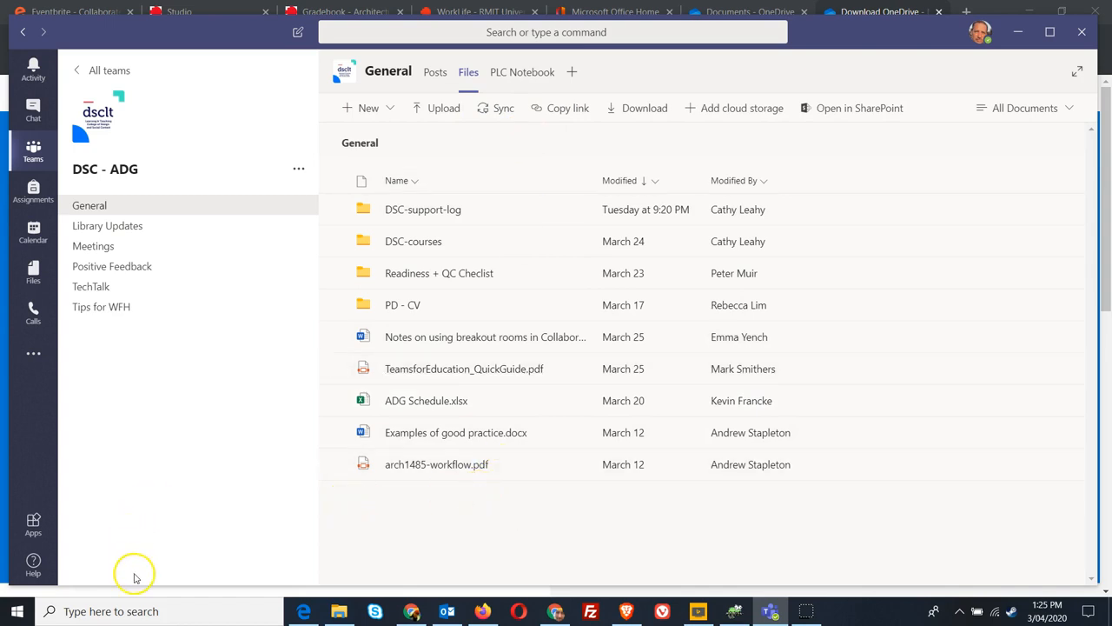